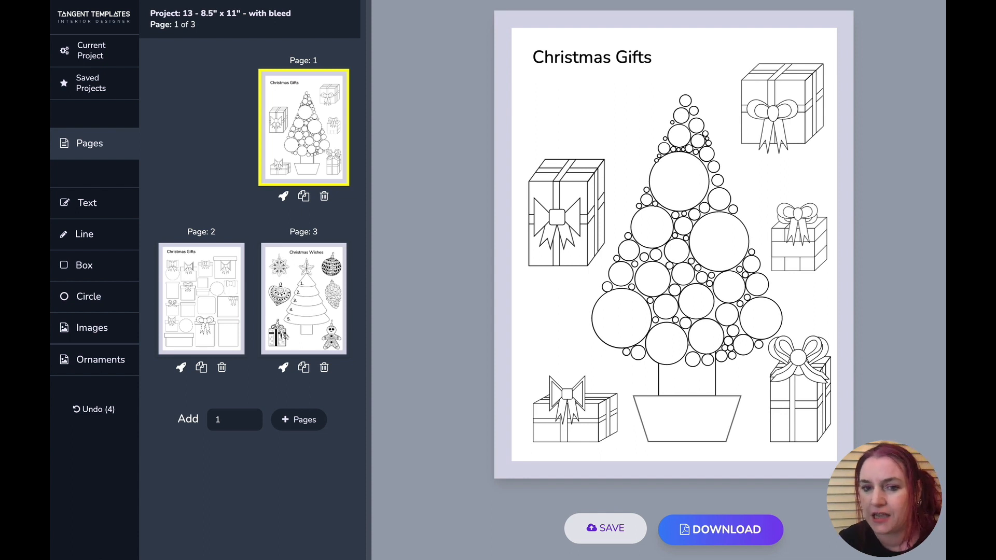
pyautogui.moveTo(681, 112)
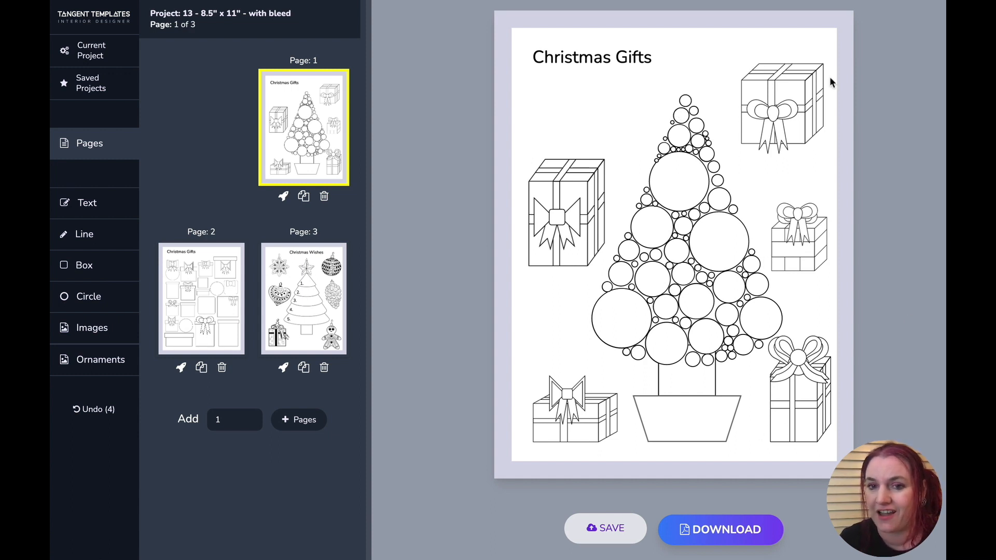
pyautogui.moveTo(845, 170)
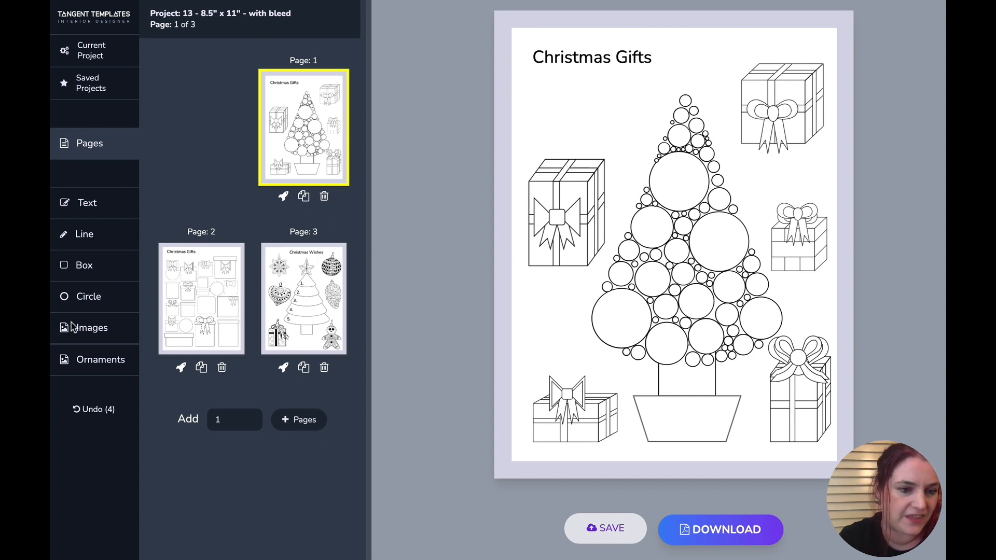
# - Browse the Christmas Gifts and Ornaments picture collections in the image library
pyautogui.click(91, 327)
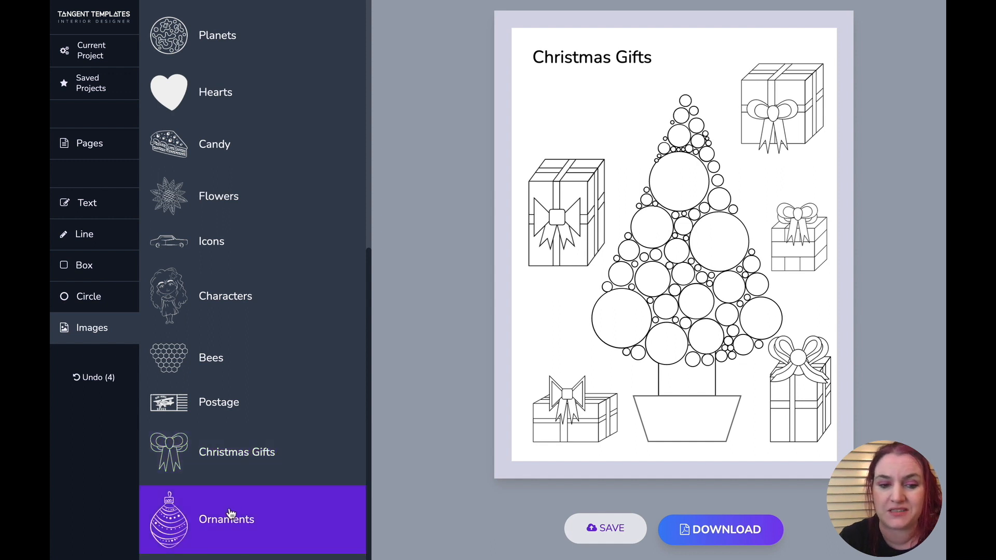
pyautogui.click(237, 453)
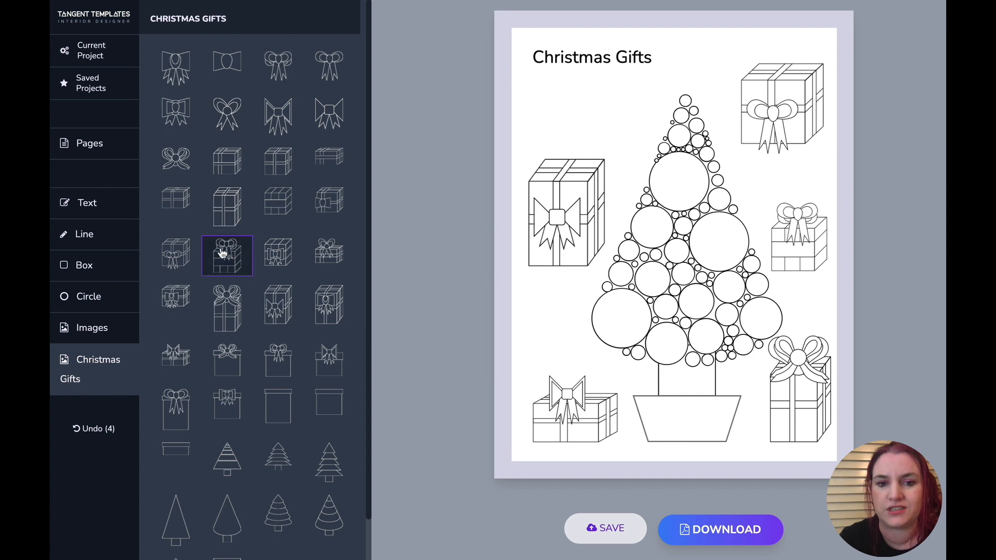
pyautogui.scroll(-3)
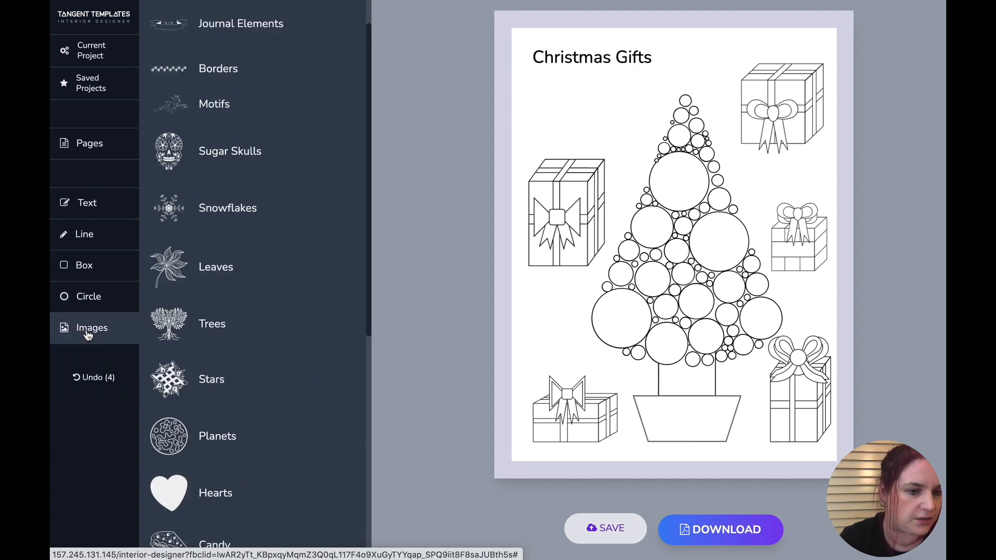
pyautogui.click(91, 327)
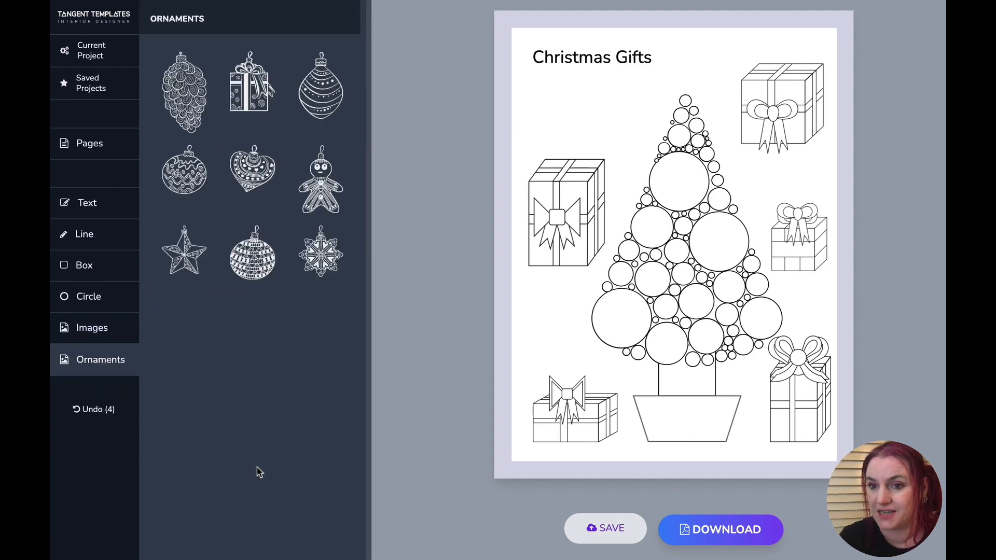
# - Bring up the current project's settings and return to the page overview
pyautogui.click(91, 50)
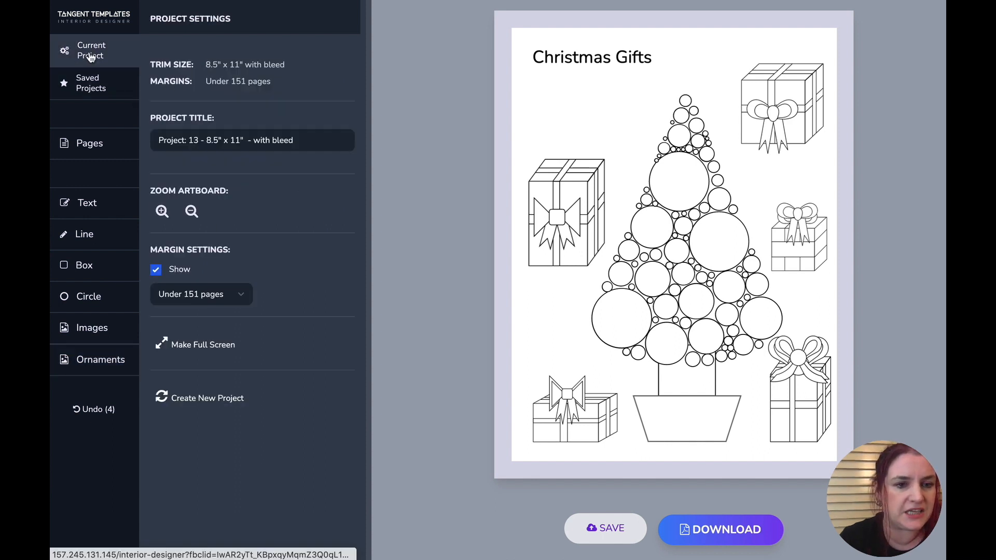
pyautogui.click(89, 143)
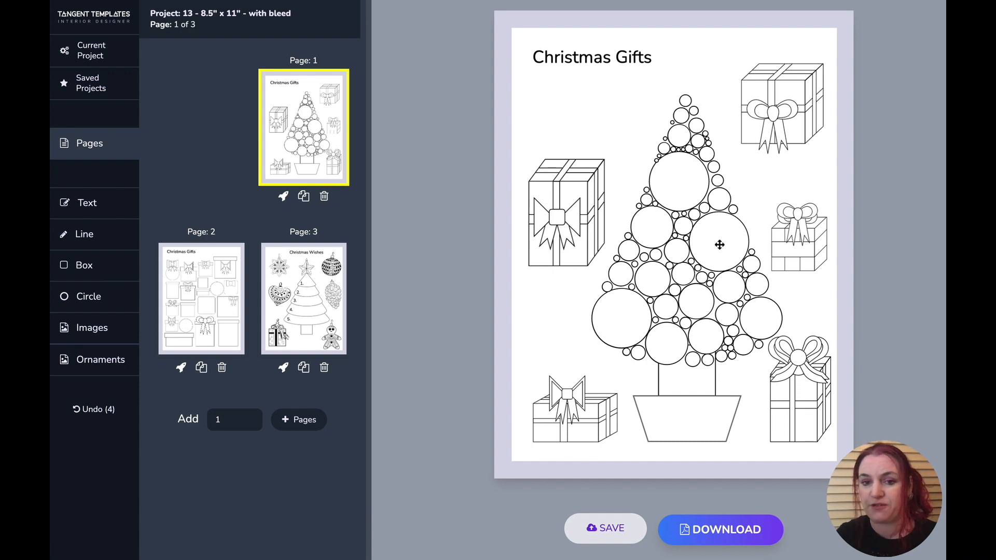
pyautogui.moveTo(735, 276)
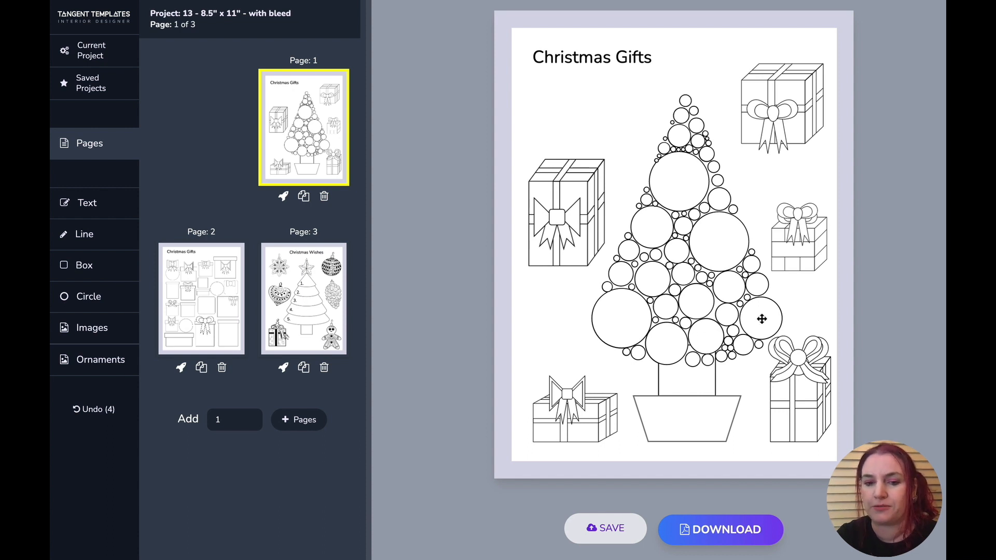
pyautogui.moveTo(689, 322)
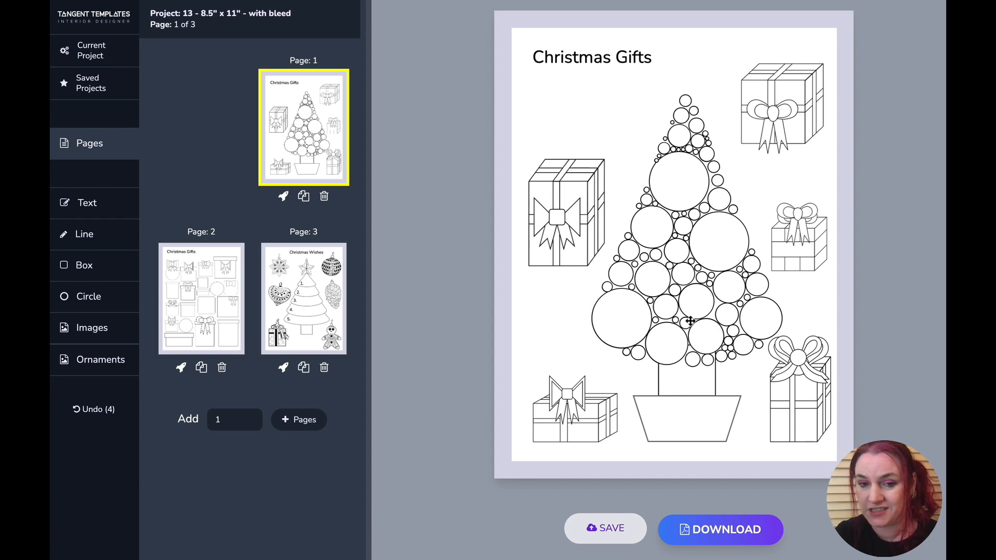
pyautogui.moveTo(720, 357)
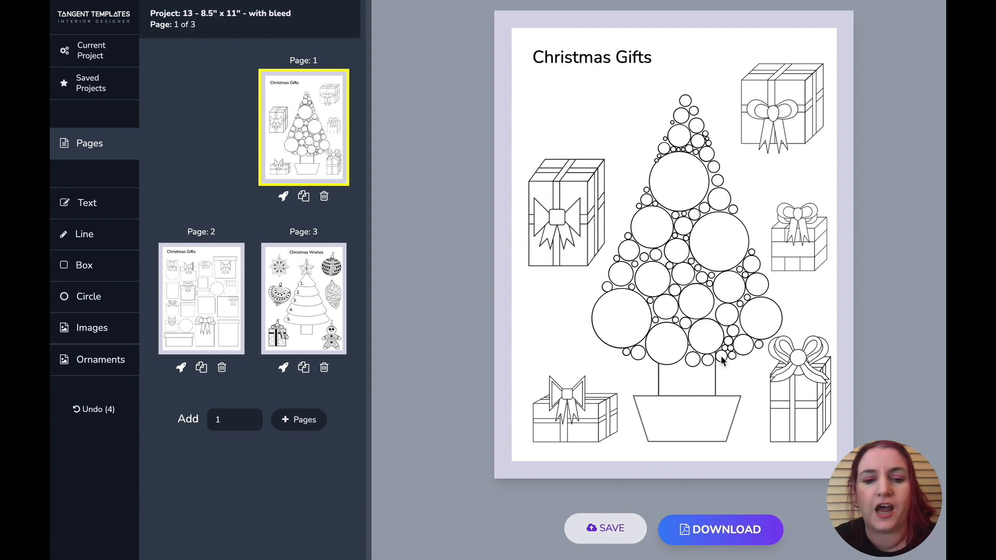
pyautogui.moveTo(647, 270)
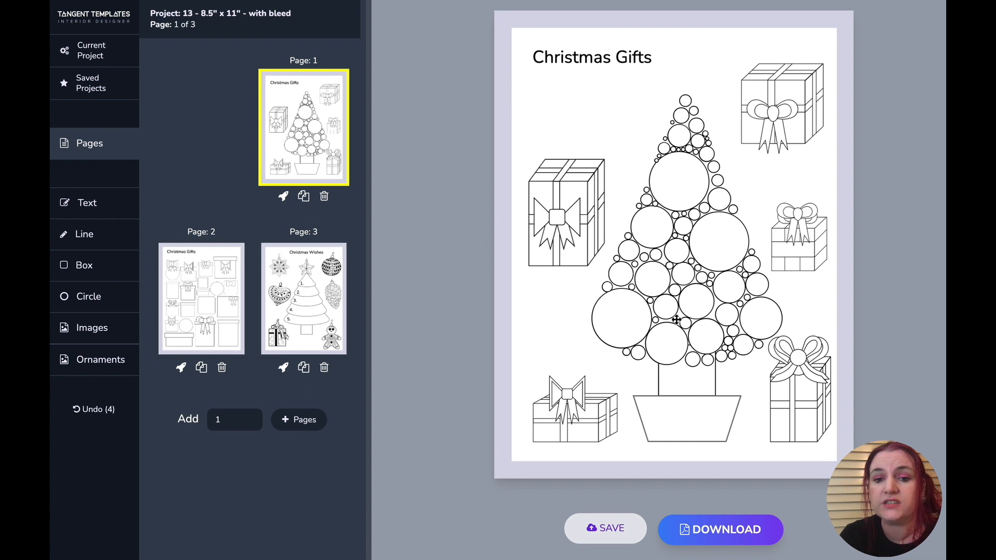
pyautogui.moveTo(707, 337)
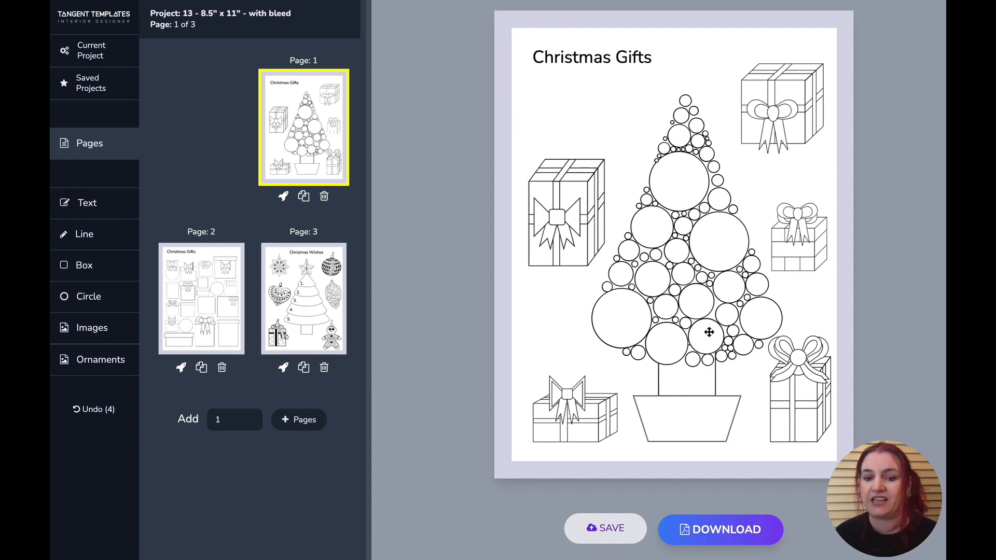
pyautogui.moveTo(544, 81)
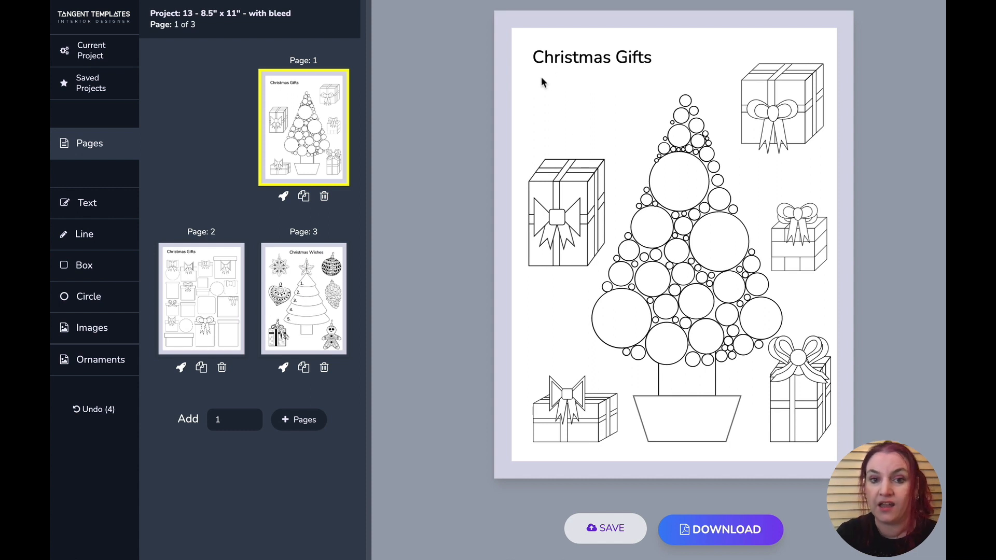
pyautogui.moveTo(490, 175)
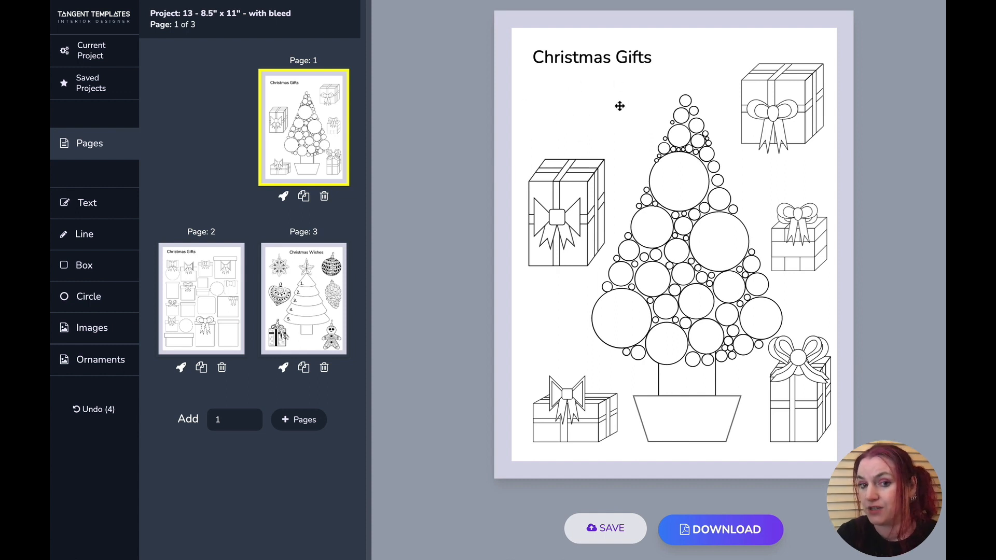
pyautogui.moveTo(623, 320)
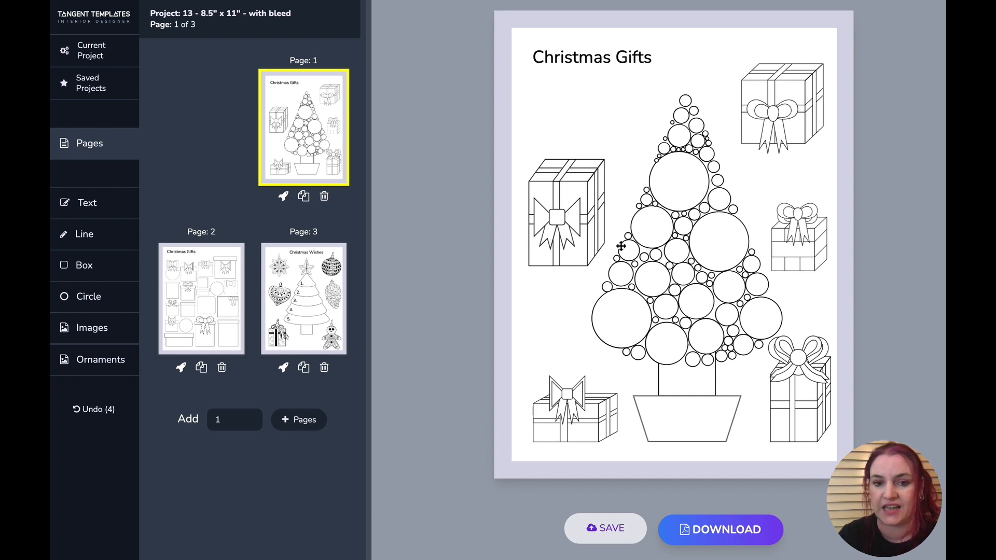
pyautogui.click(201, 299)
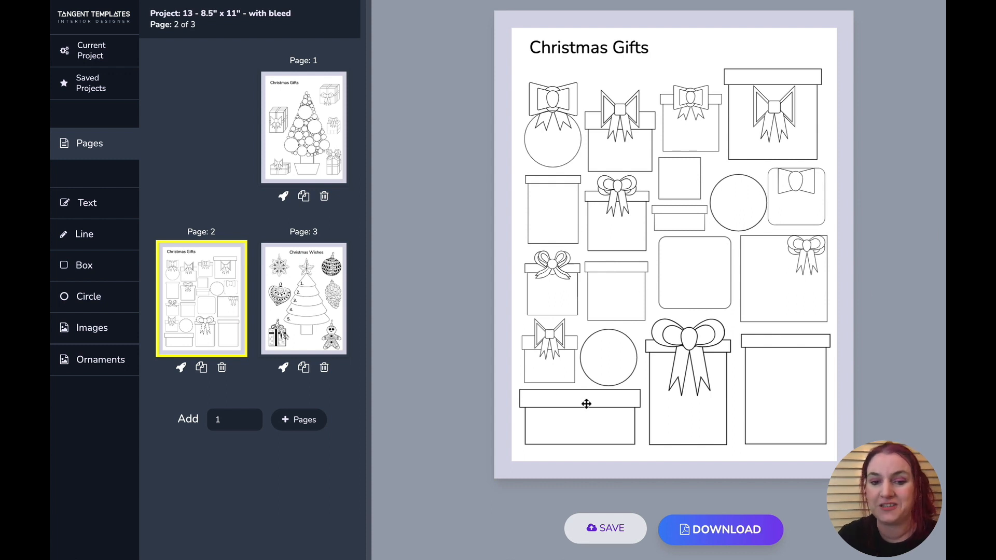
pyautogui.moveTo(741, 134)
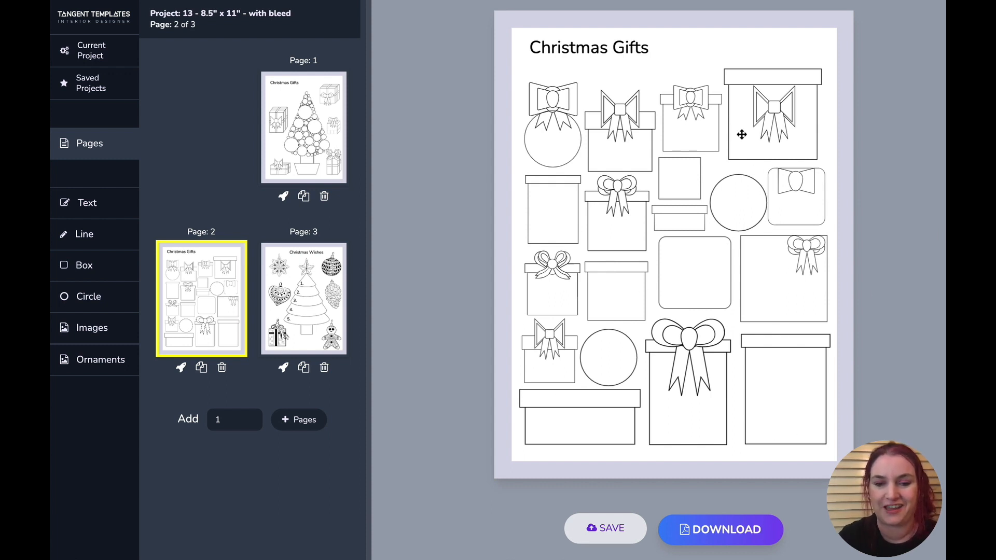
pyautogui.moveTo(789, 417)
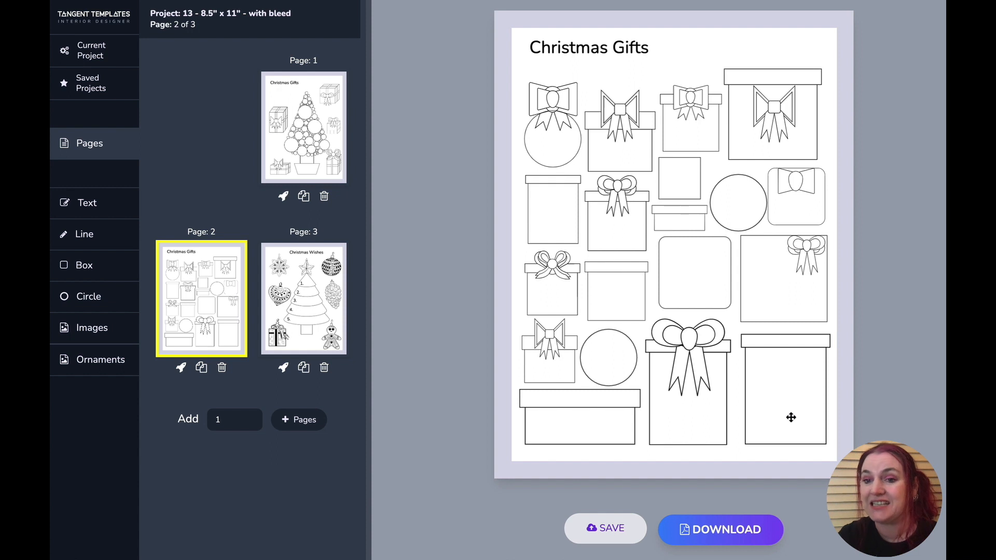
pyautogui.moveTo(657, 297)
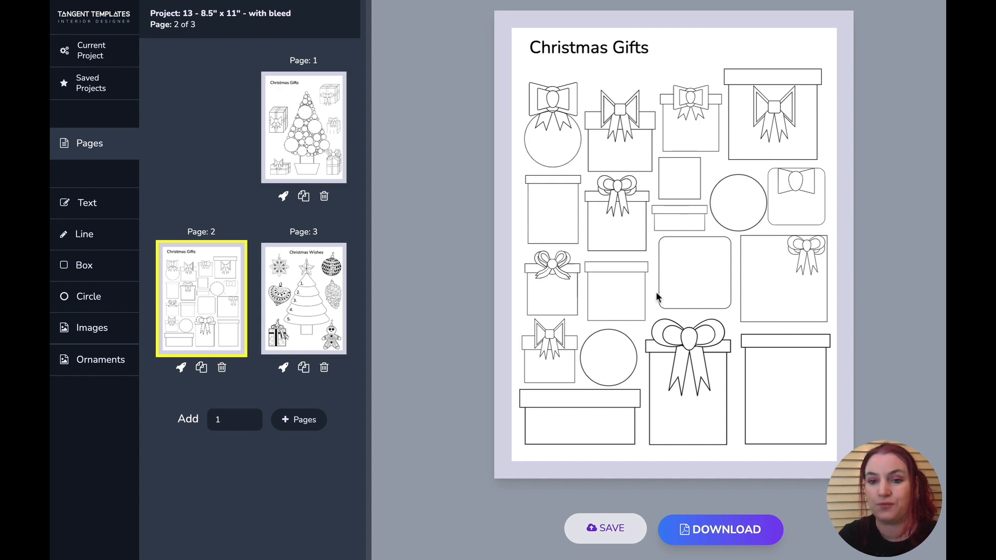
pyautogui.moveTo(549, 359)
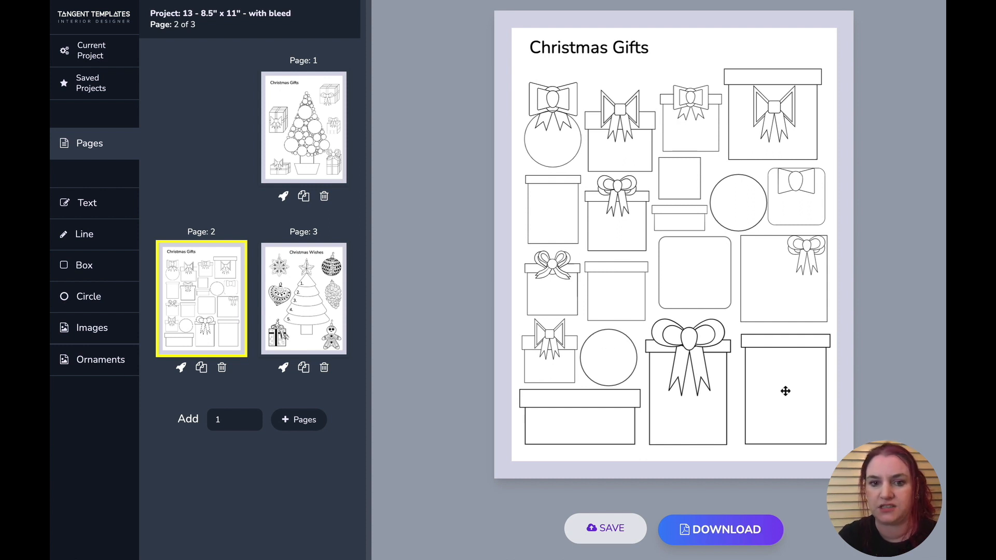
pyautogui.moveTo(755, 266)
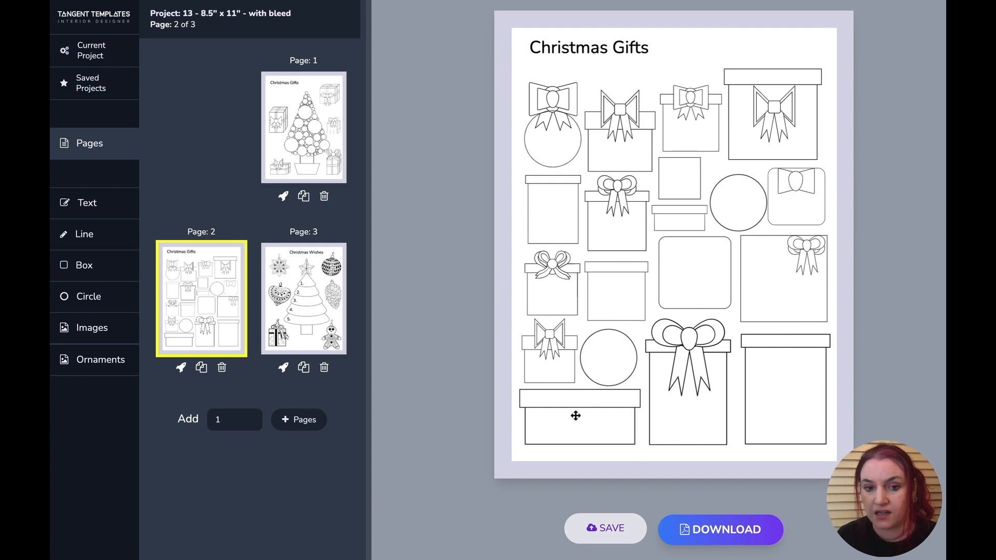
pyautogui.moveTo(544, 421)
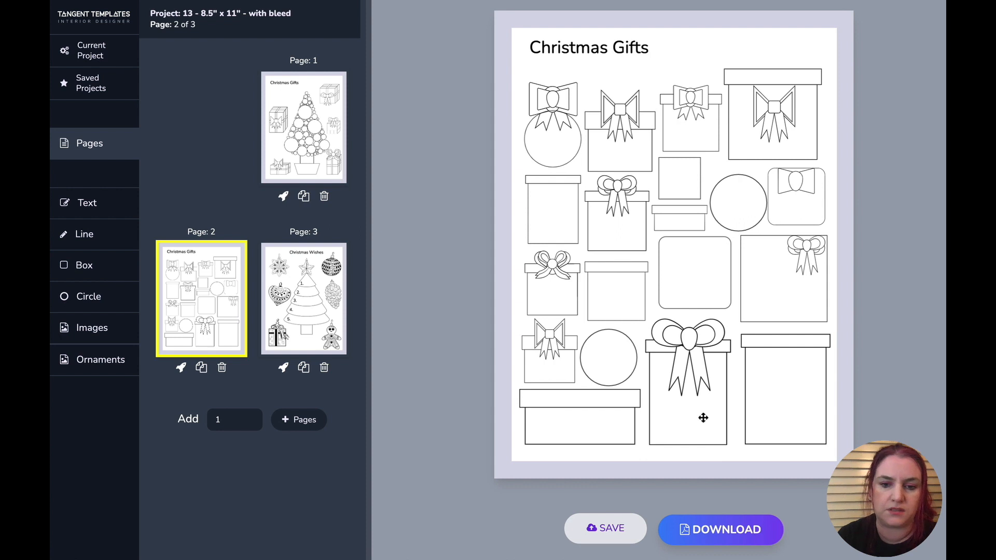
pyautogui.moveTo(768, 373)
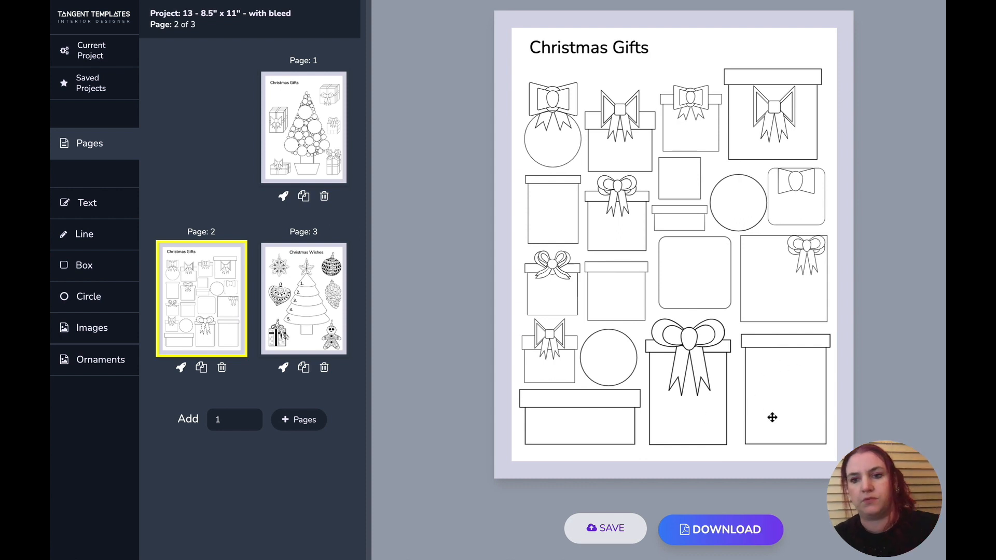
pyautogui.moveTo(752, 425)
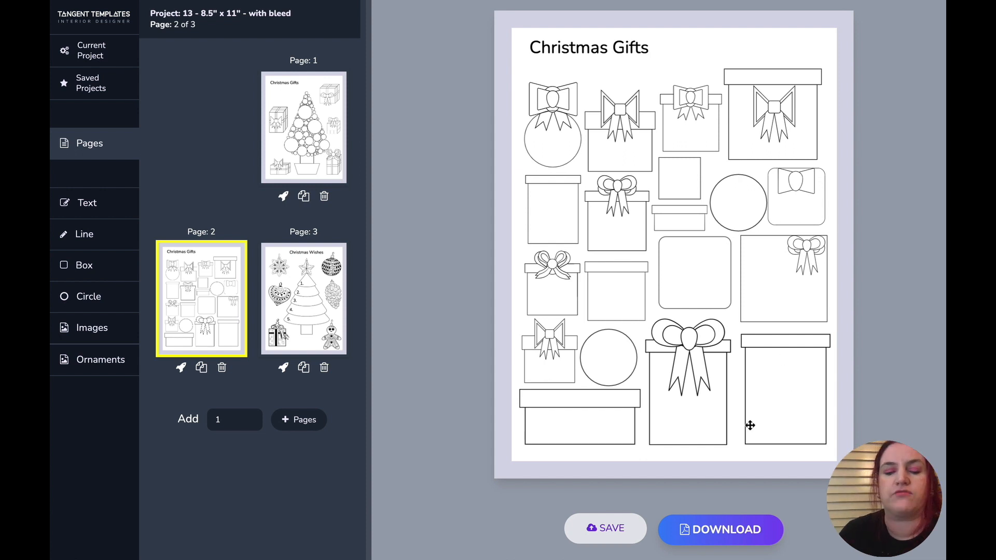
pyautogui.moveTo(734, 388)
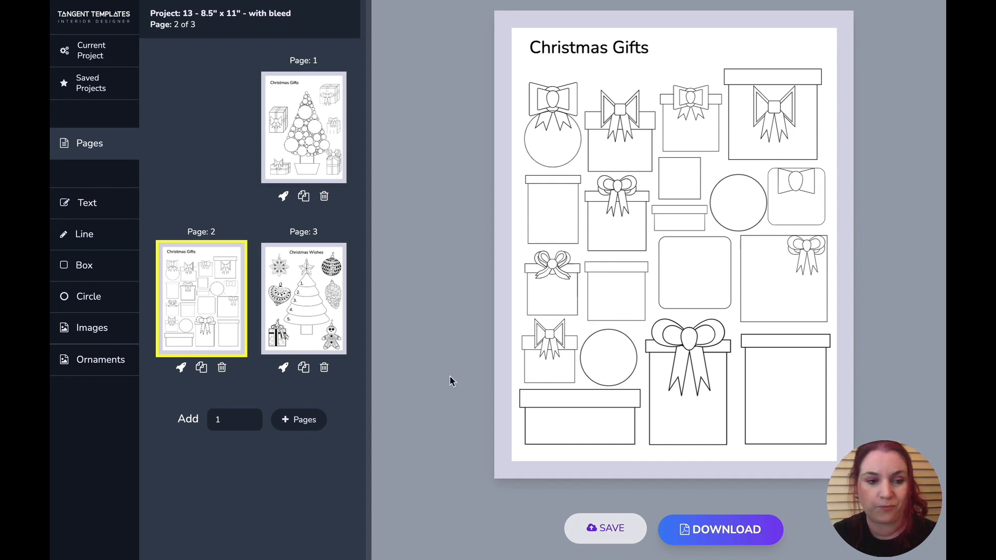
pyautogui.moveTo(164, 472)
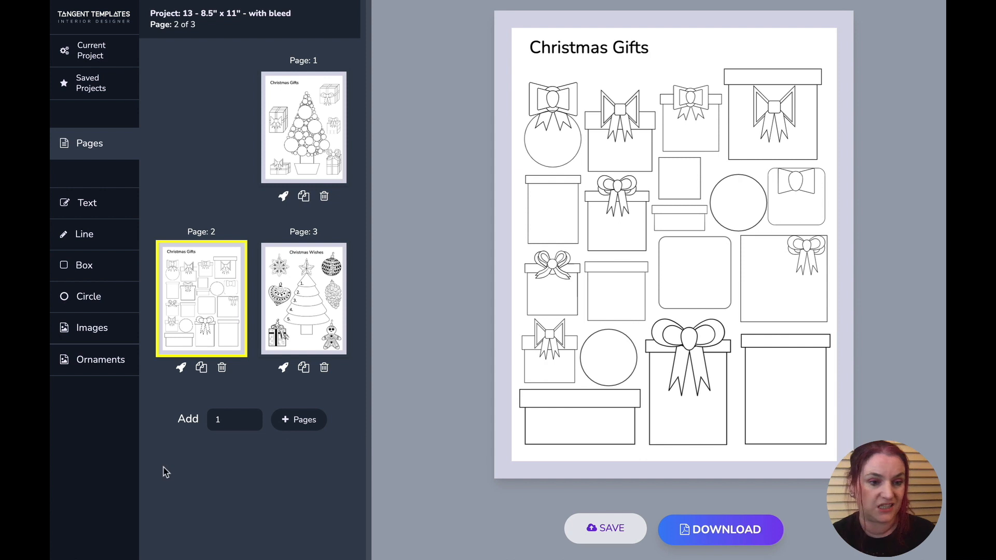
pyautogui.moveTo(131, 468)
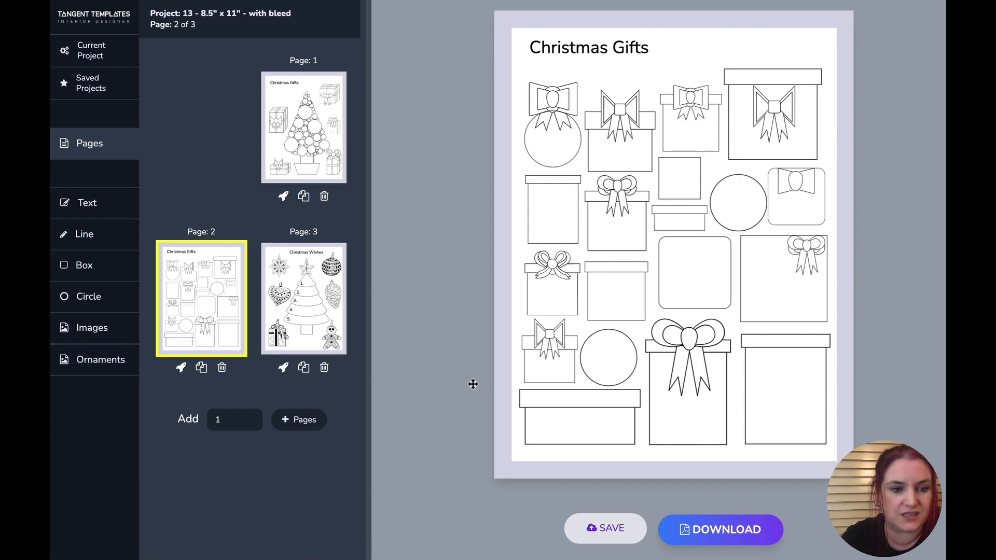
# - Select the wide lower-left box and add a long gift box picture from Christmas Gifts
pyautogui.click(91, 328)
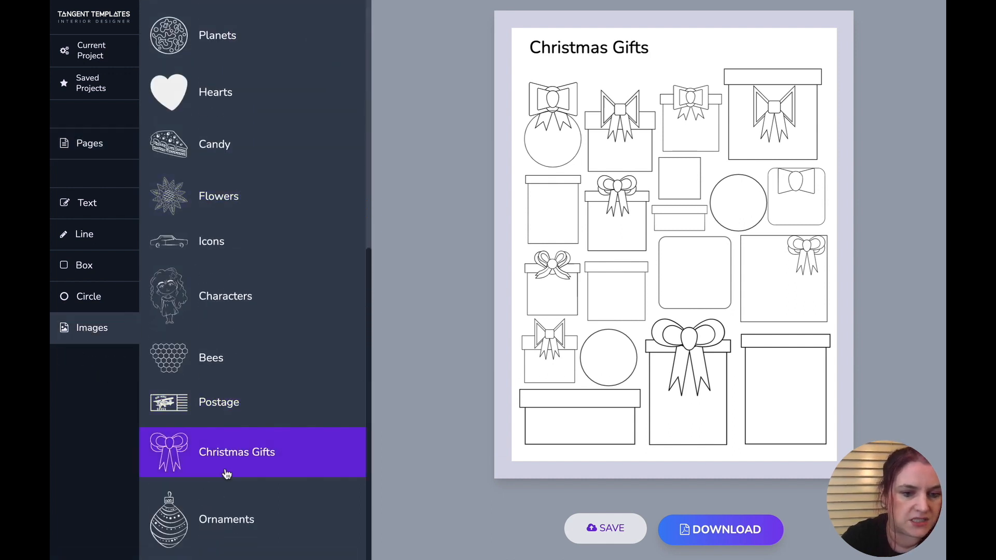
pyautogui.click(236, 452)
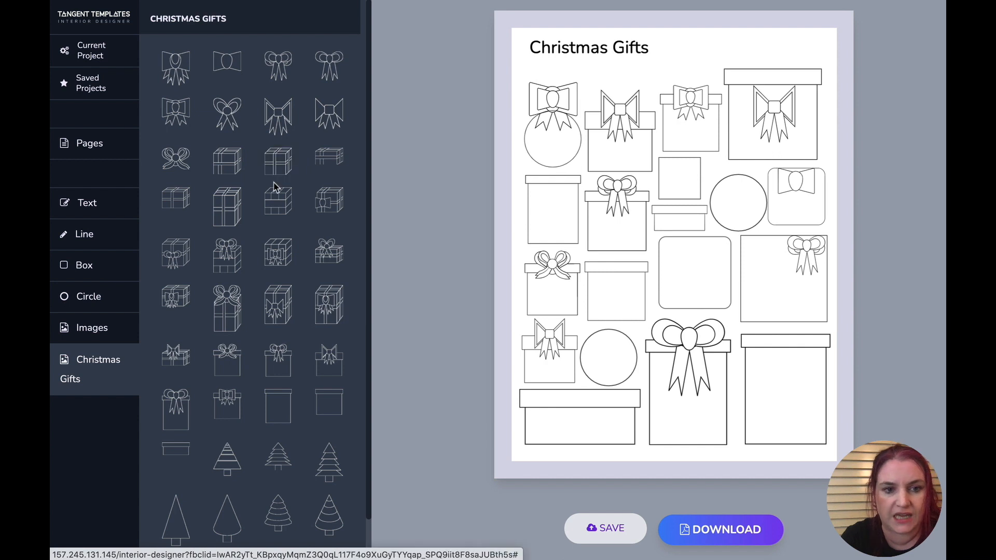
pyautogui.click(278, 409)
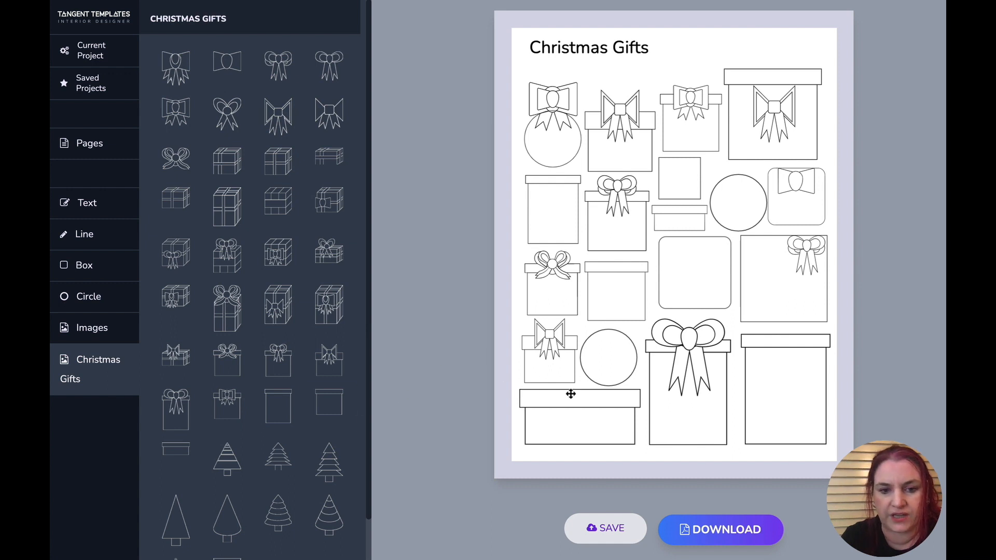
pyautogui.click(89, 143)
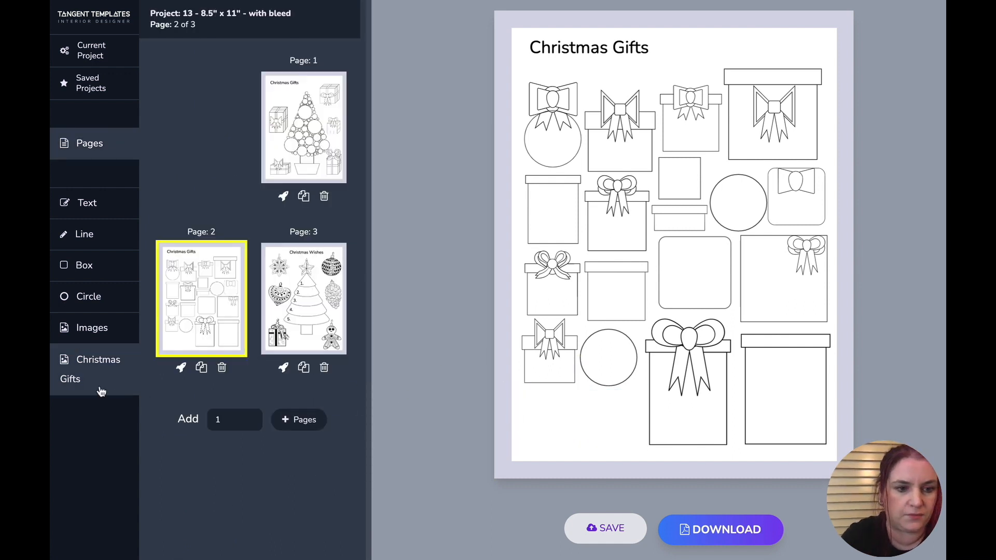
pyautogui.click(93, 369)
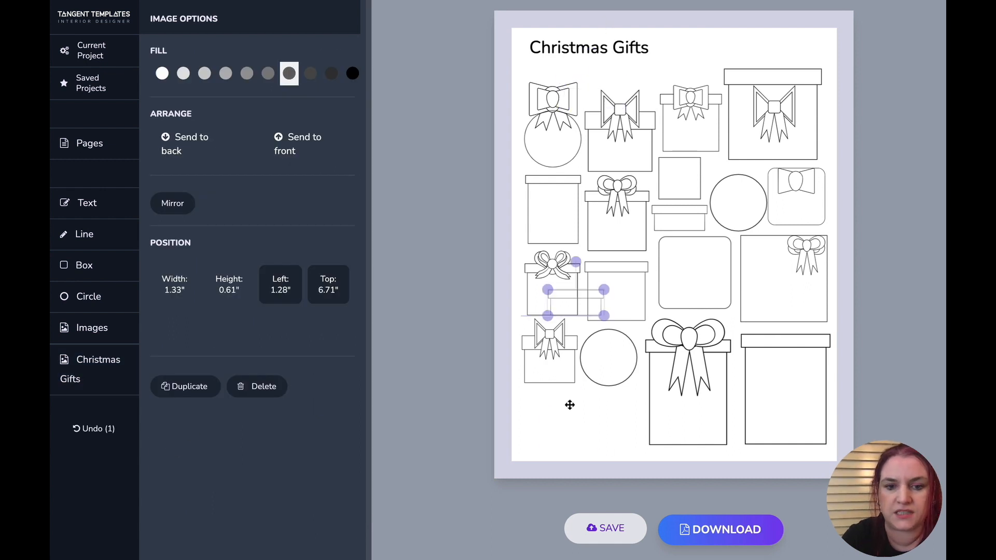
# - Move the new gift box to the page's lower left and enlarge it to fill the space
pyautogui.moveTo(569, 299); pyautogui.dragTo(553, 413)
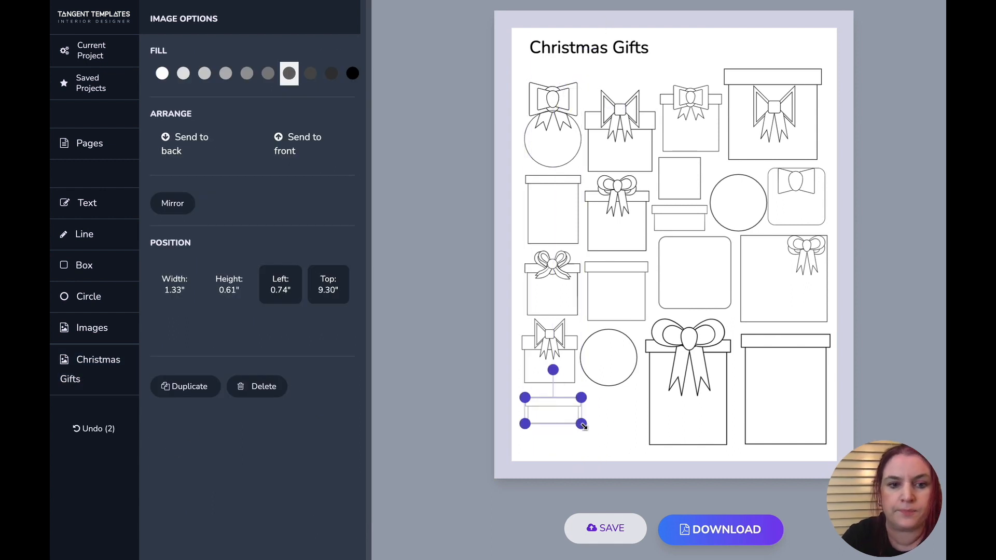
pyautogui.moveTo(582, 426); pyautogui.dragTo(631, 447)
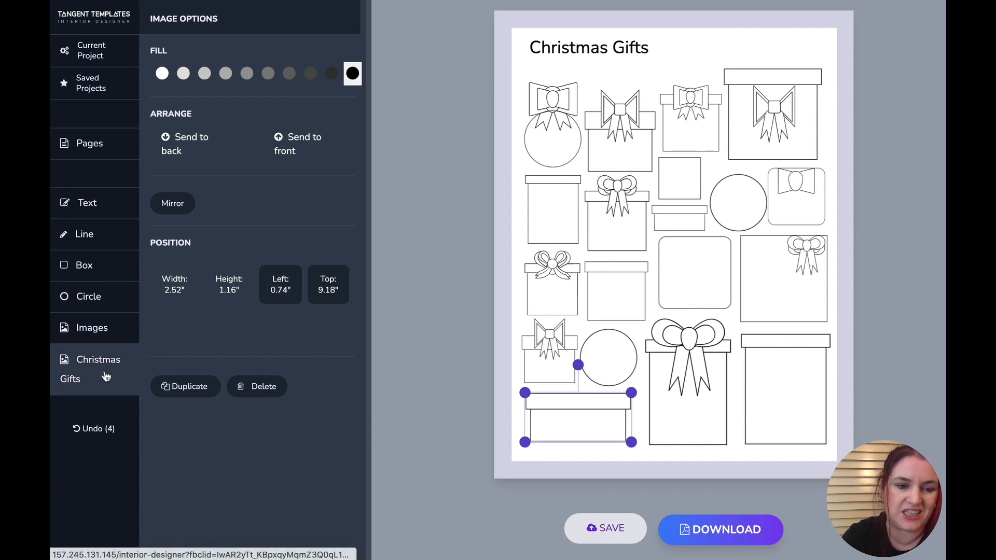
pyautogui.click(83, 370)
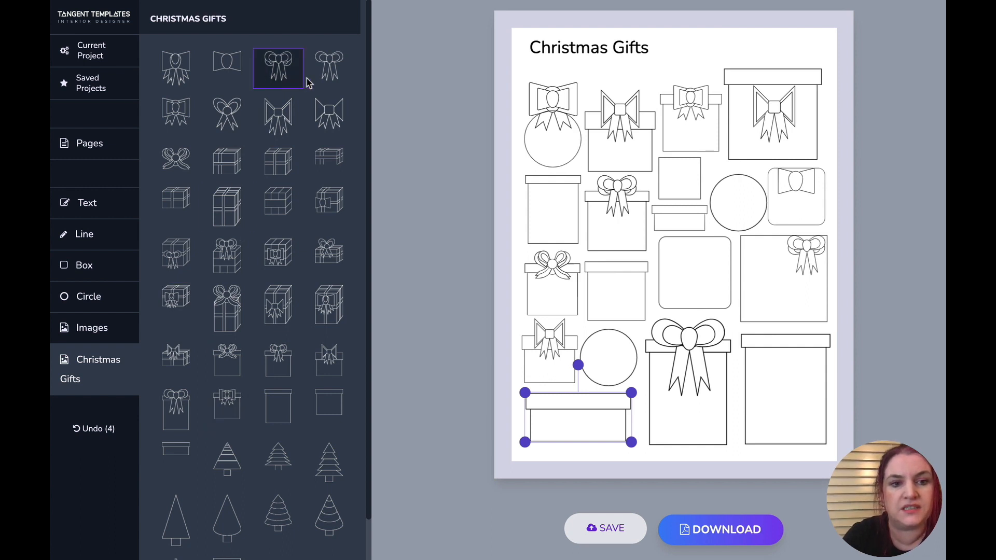
# - Add a bow, shrink it and place it on the tall lower-right gift box
pyautogui.click(618, 104)
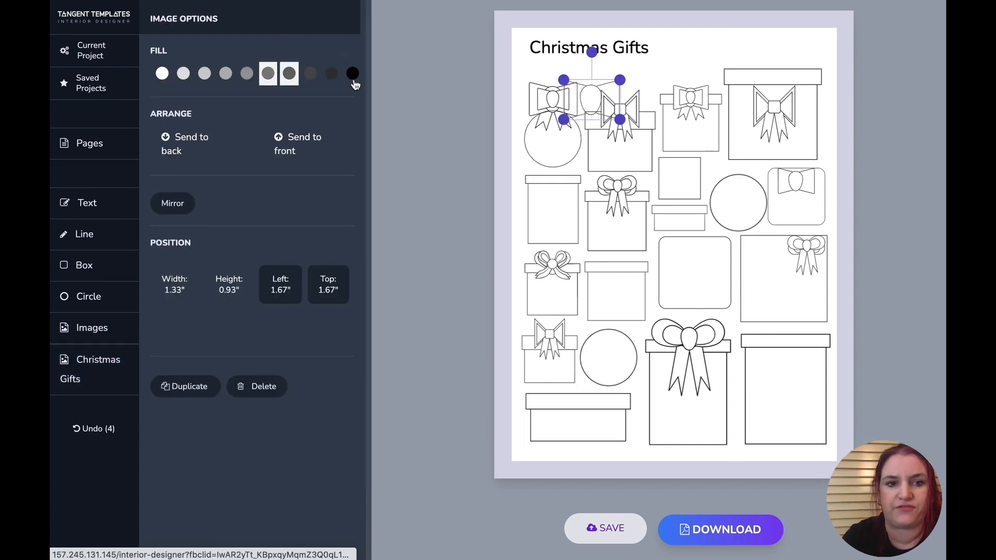
pyautogui.moveTo(590, 98); pyautogui.dragTo(769, 63)
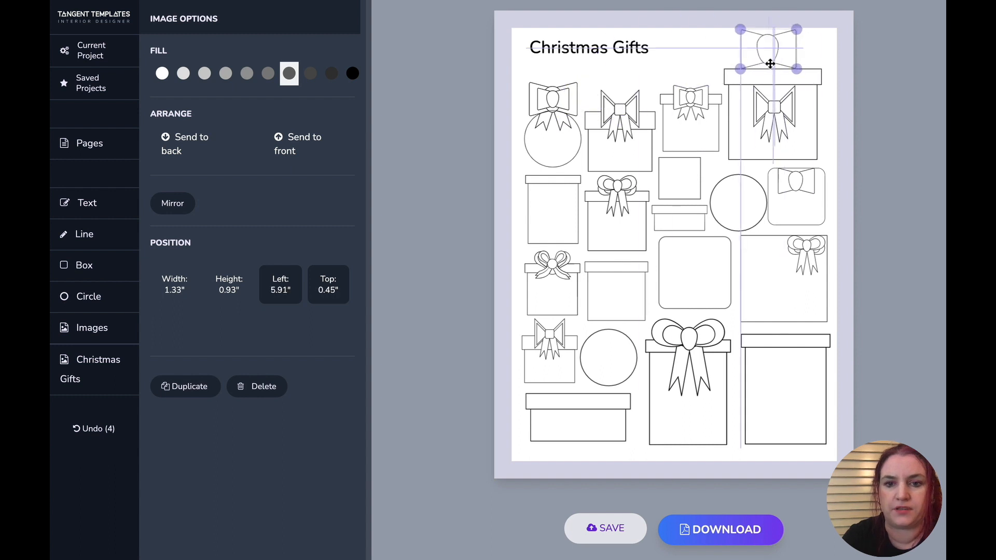
pyautogui.moveTo(793, 29); pyautogui.dragTo(800, 47)
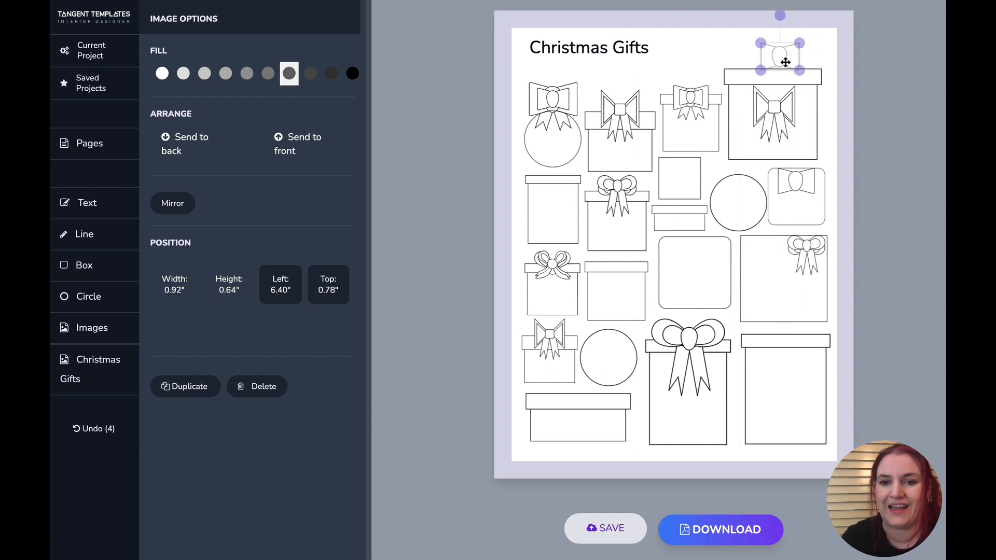
pyautogui.moveTo(785, 62); pyautogui.dragTo(786, 388)
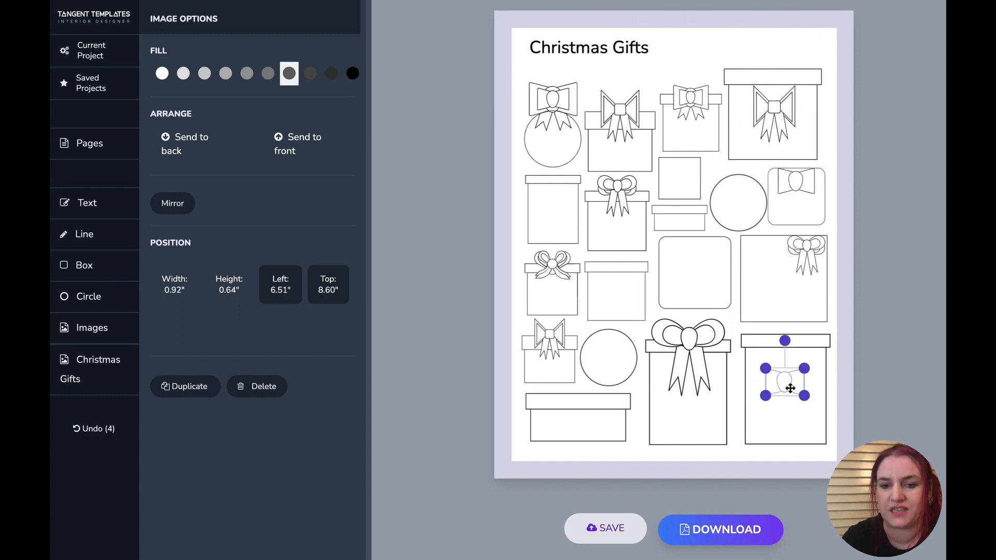
# - Revisit the Christmas Gifts collection and return to the page overview
pyautogui.click(351, 73)
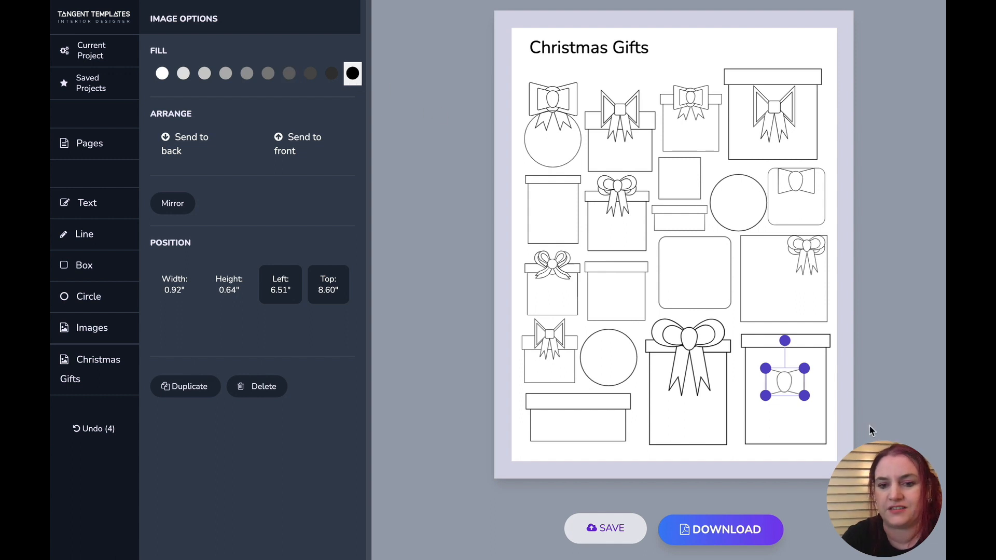
pyautogui.moveTo(795, 392)
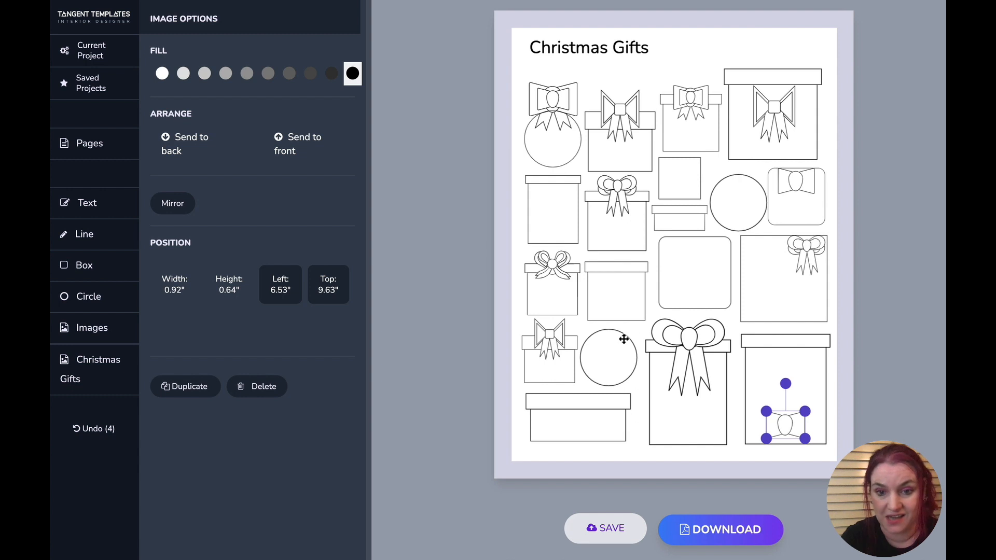
pyautogui.click(90, 143)
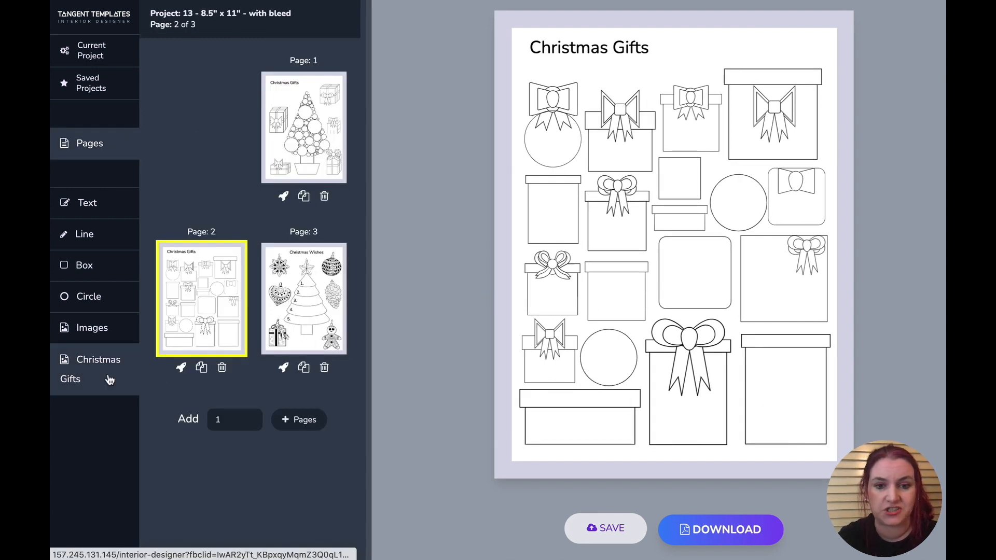
pyautogui.click(89, 369)
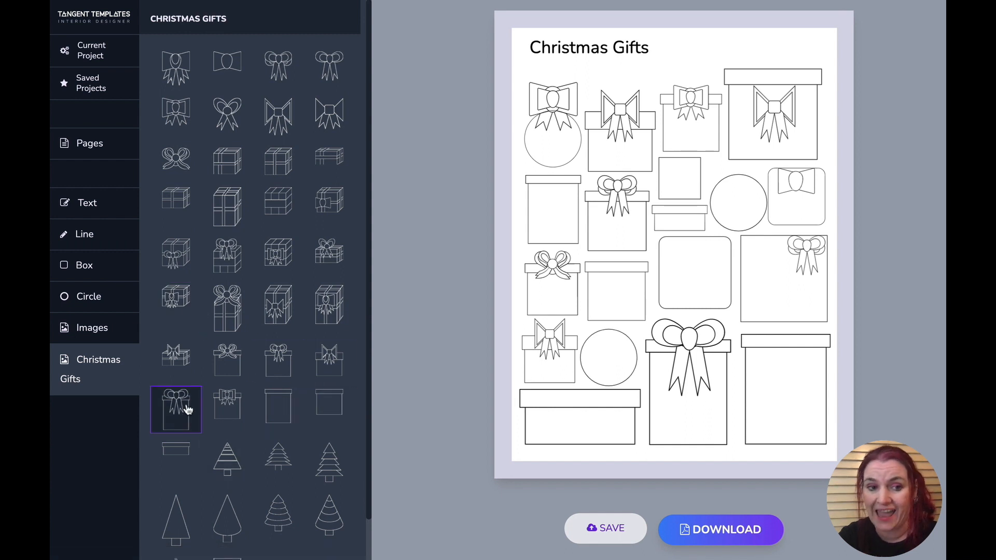
pyautogui.click(228, 117)
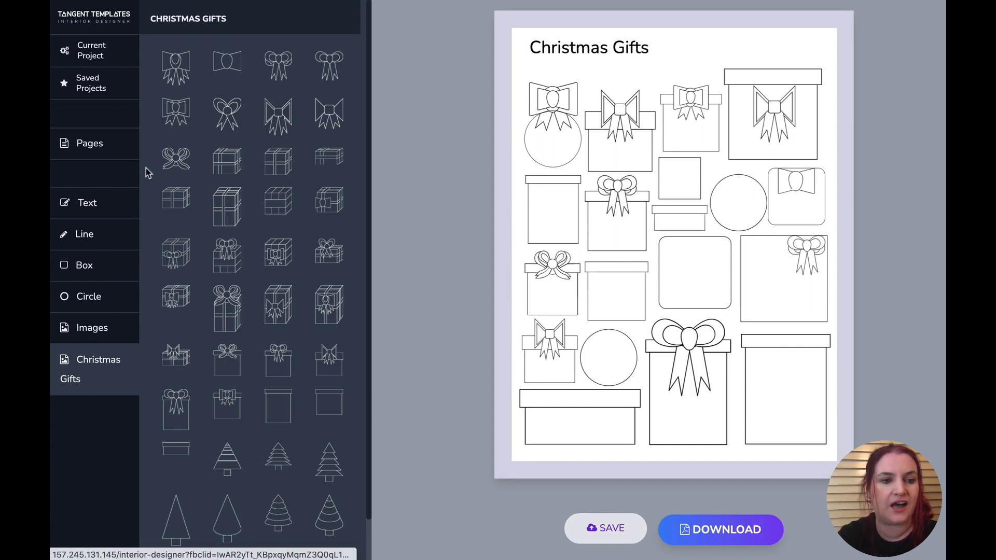
pyautogui.click(89, 143)
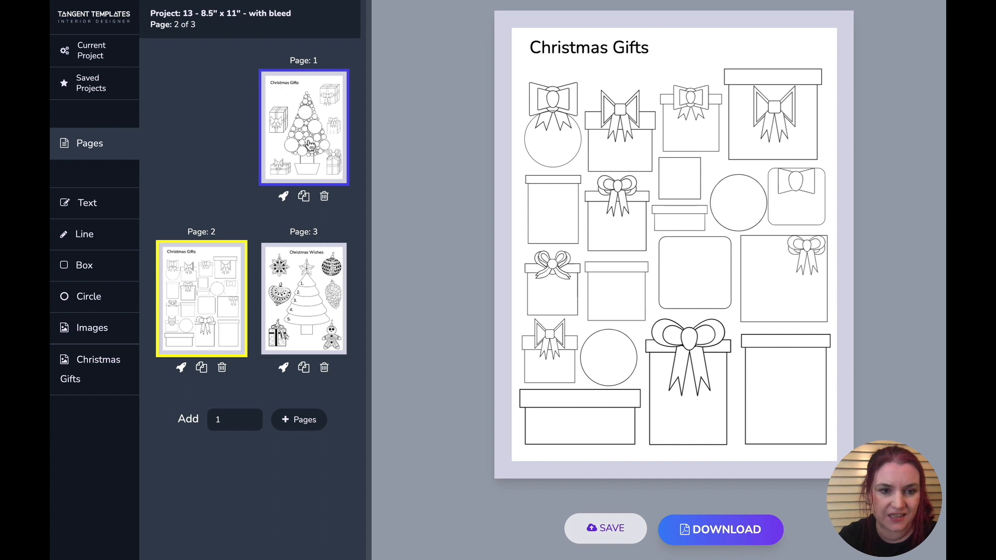
pyautogui.click(303, 129)
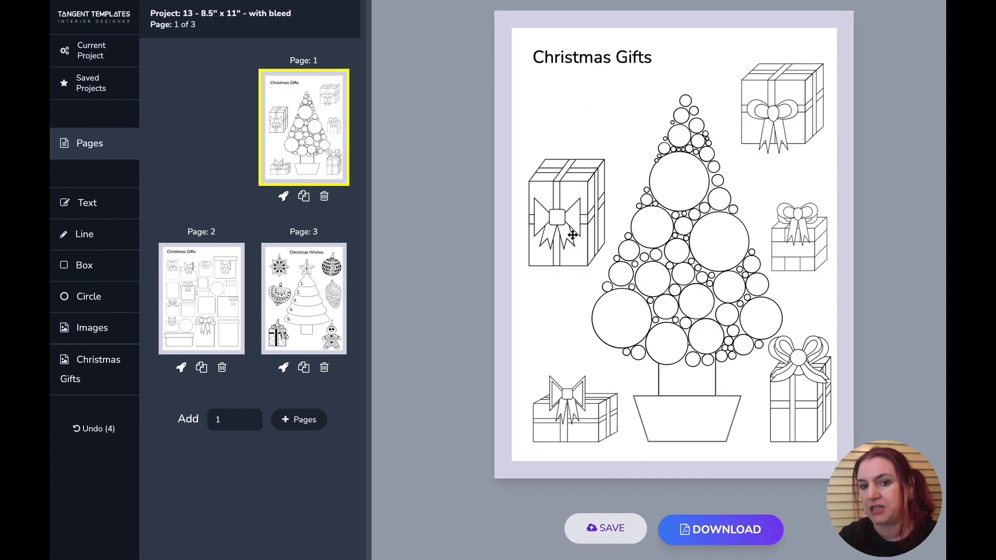
pyautogui.moveTo(777, 129)
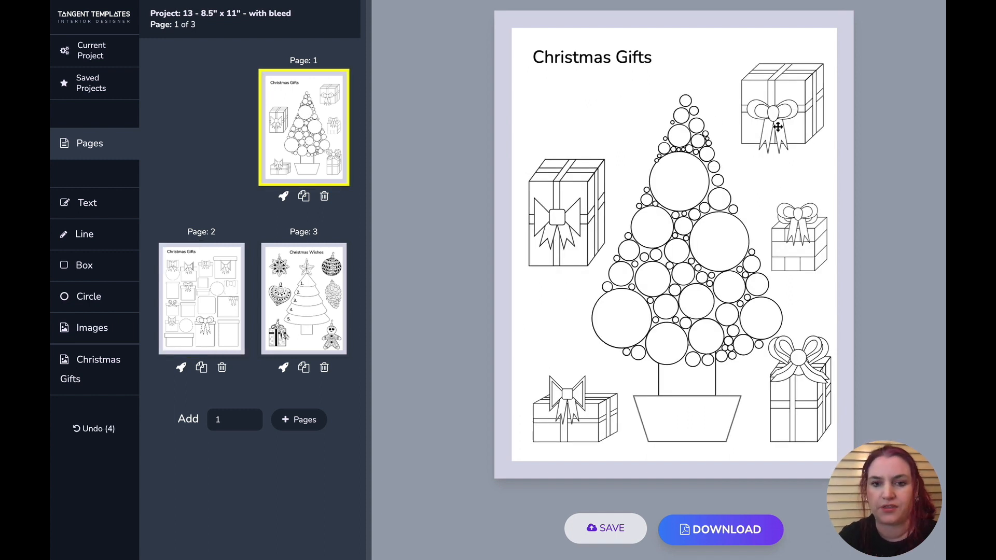
pyautogui.moveTo(560, 214)
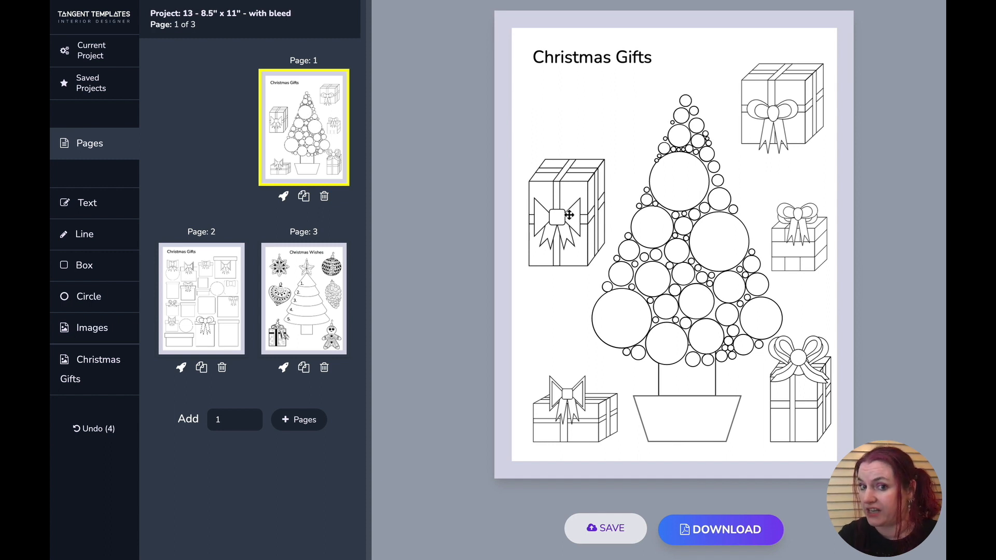
pyautogui.click(201, 299)
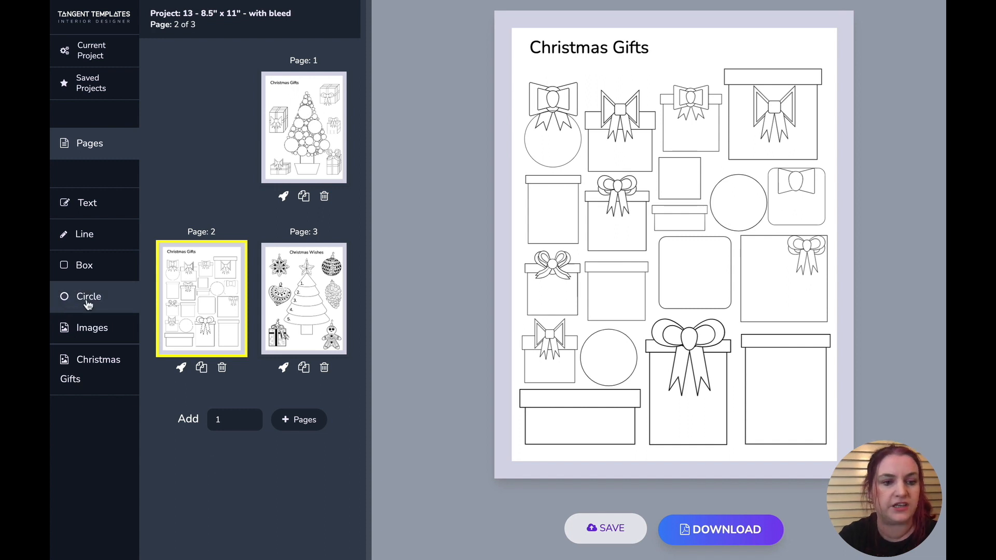
# - Place a trial rounded-corner box with a black border beside page 2's title
pyautogui.click(674, 189)
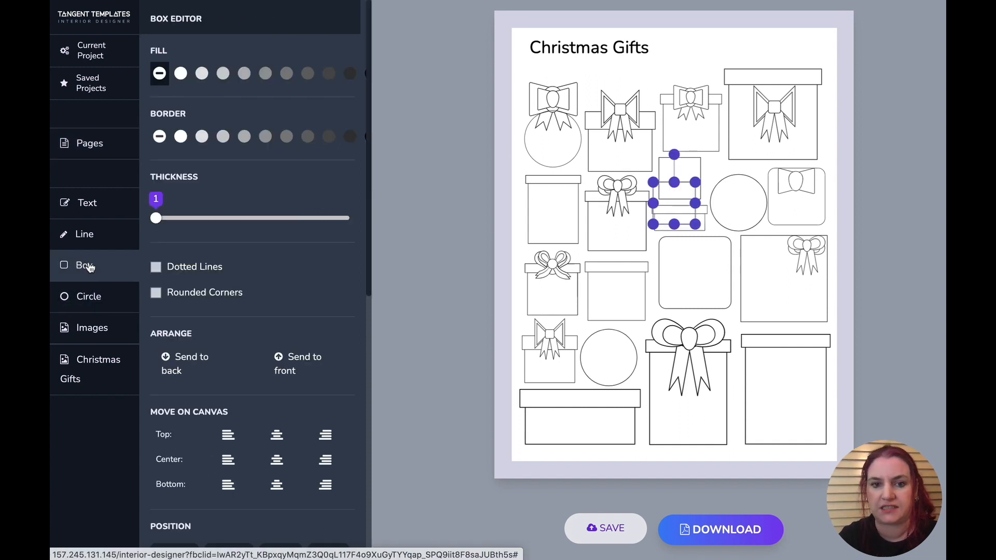
pyautogui.moveTo(675, 189); pyautogui.dragTo(736, 52)
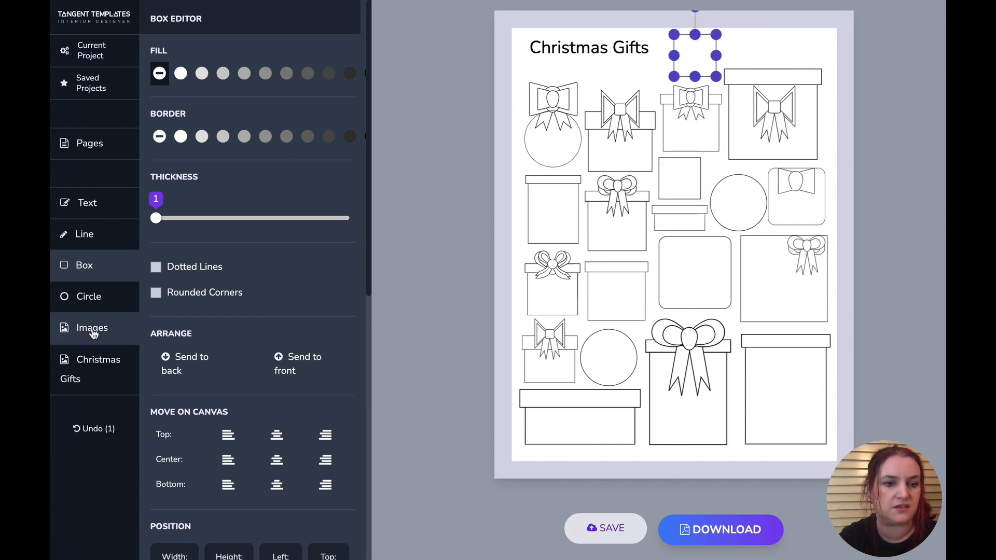
pyautogui.click(156, 293)
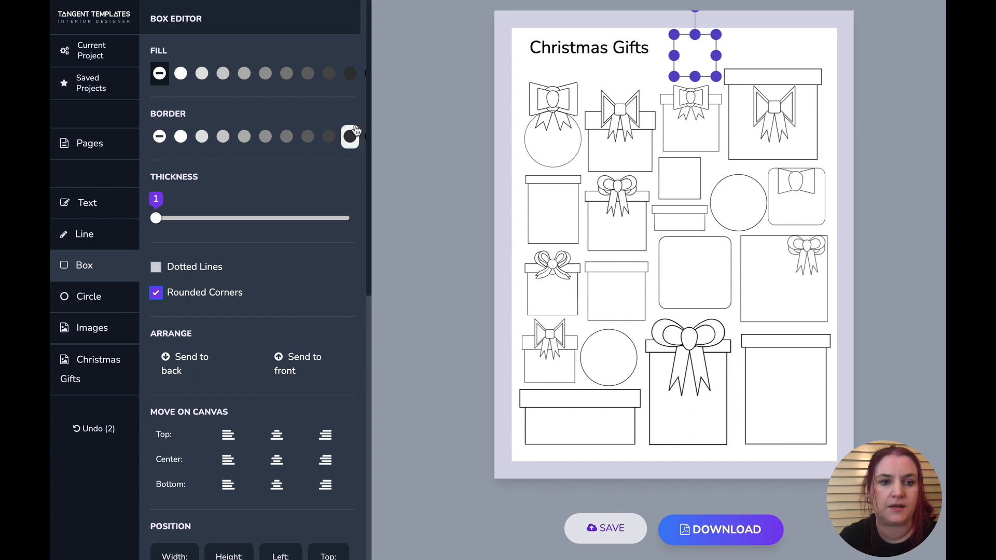
pyautogui.click(90, 143)
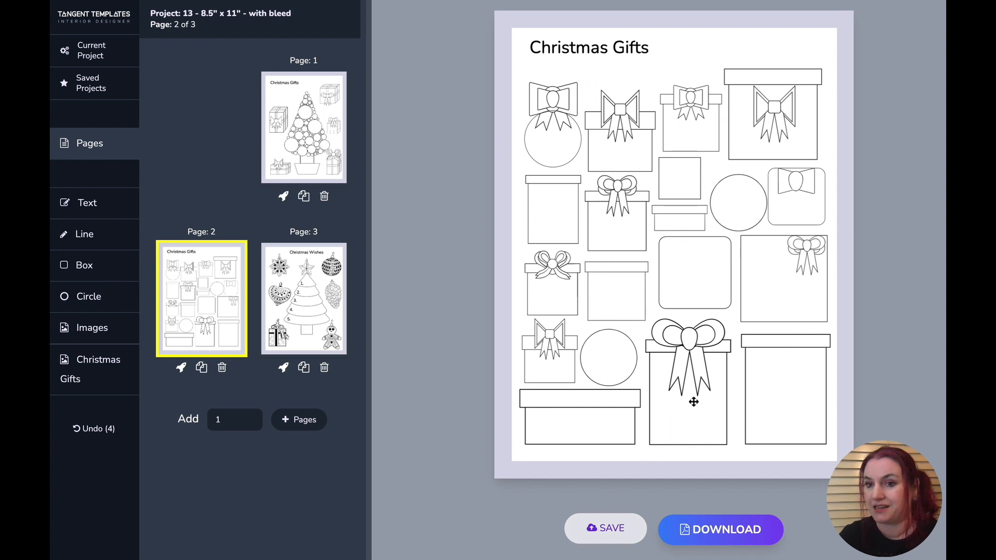
pyautogui.moveTo(668, 260)
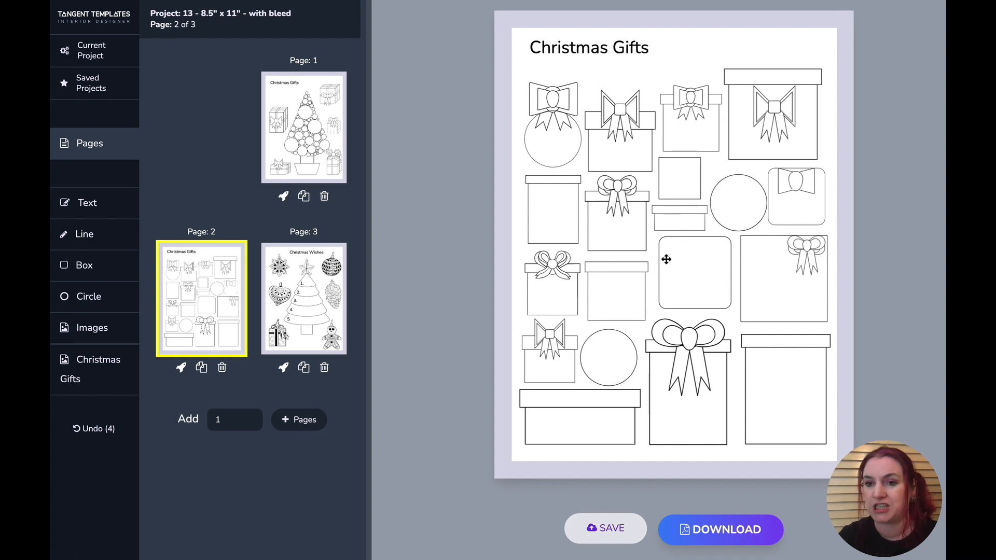
pyautogui.moveTo(752, 232)
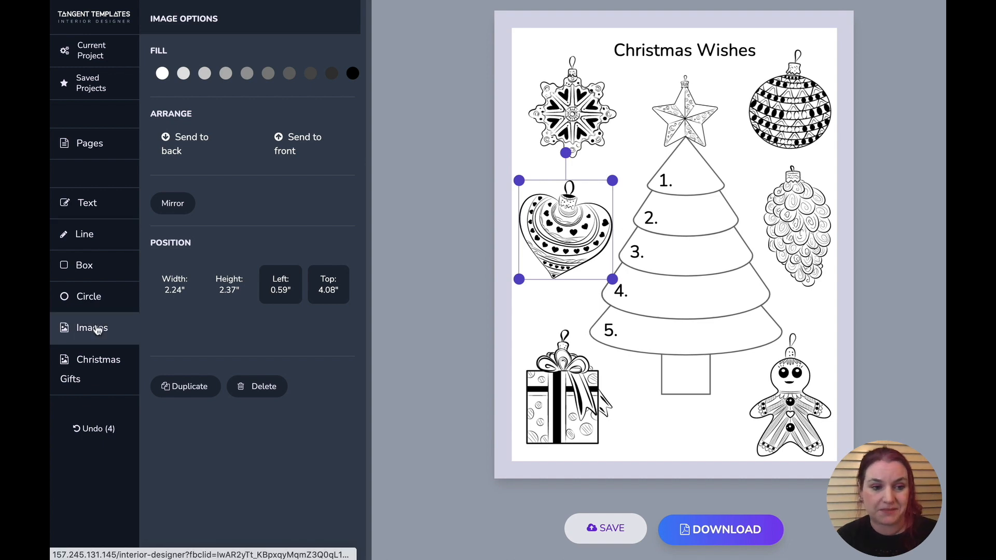
# - Browse the image library categories and return to the page overview
pyautogui.click(91, 328)
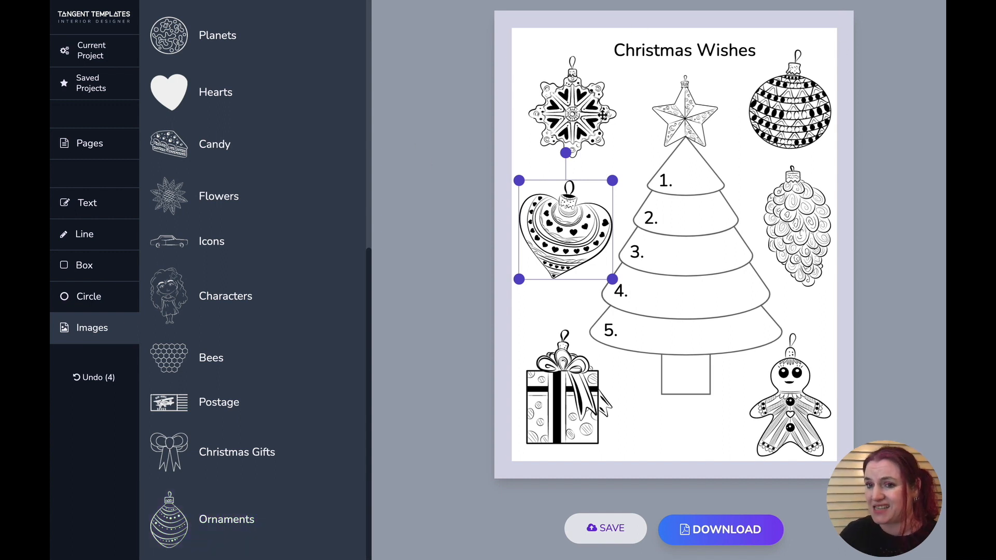
pyautogui.click(89, 143)
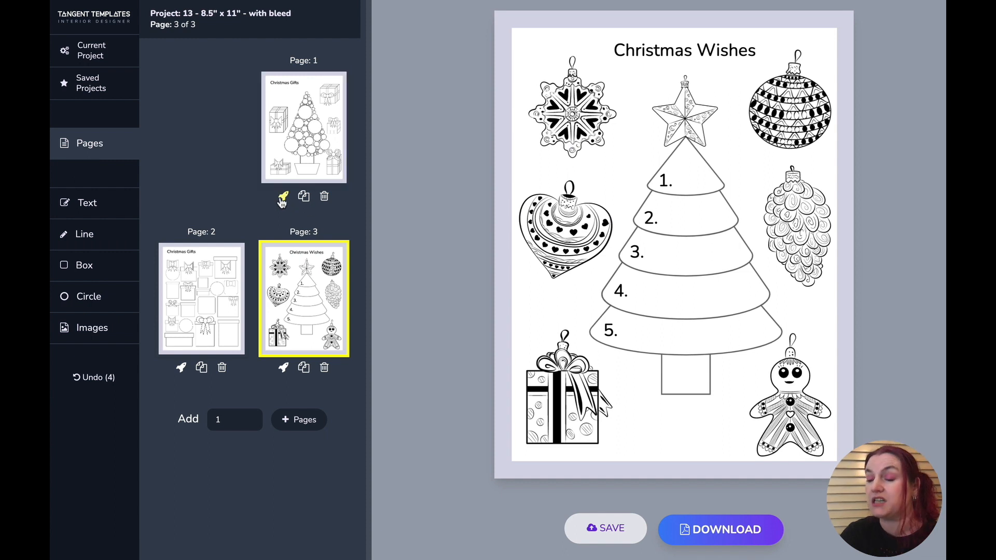
pyautogui.moveTo(282, 197)
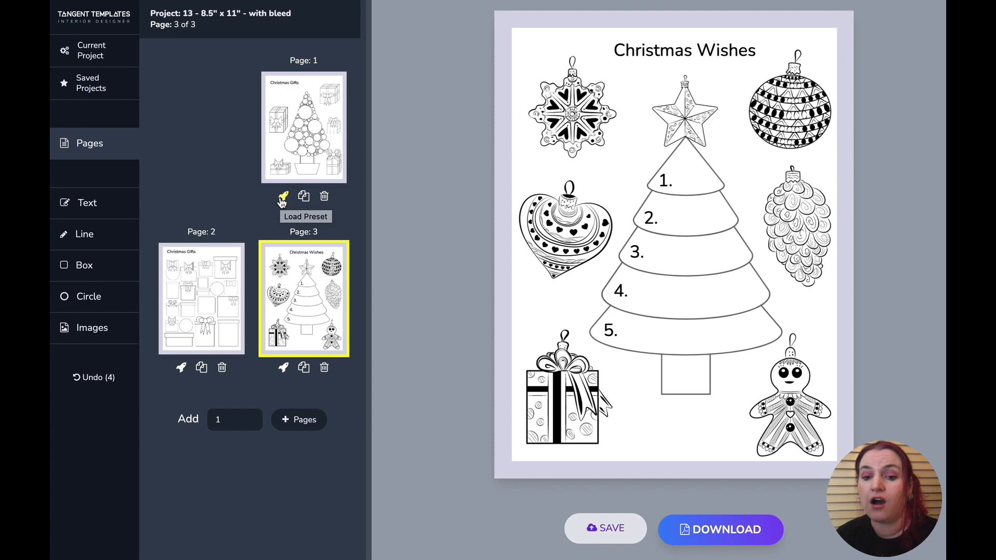
# - Download all three pages as a PDF and open the downloaded file
pyautogui.click(720, 529)
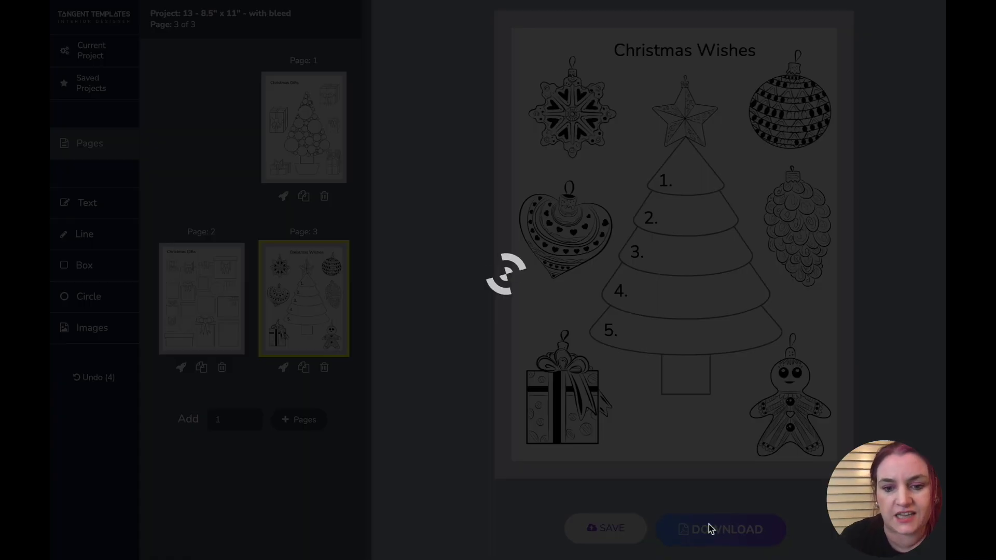
pyautogui.click(720, 529)
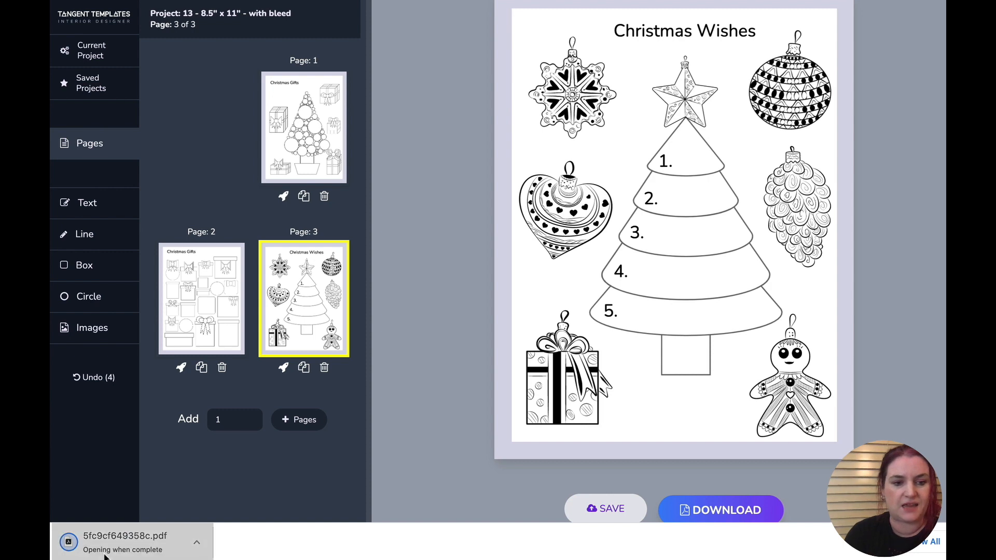
pyautogui.click(127, 538)
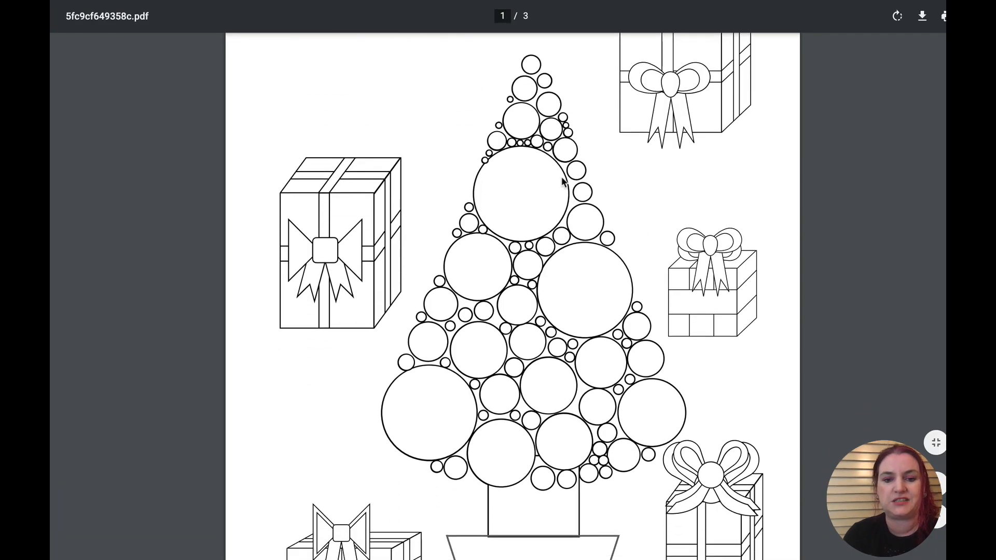
# - Scroll the PDF down to page 3, the Christmas Wishes tree page
pyautogui.scroll(-3)
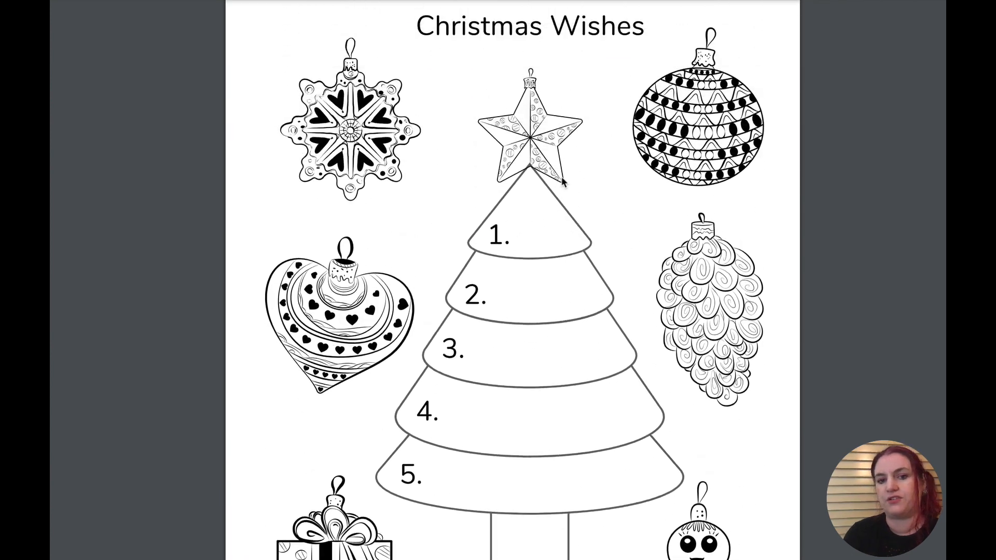
pyautogui.scroll(-3)
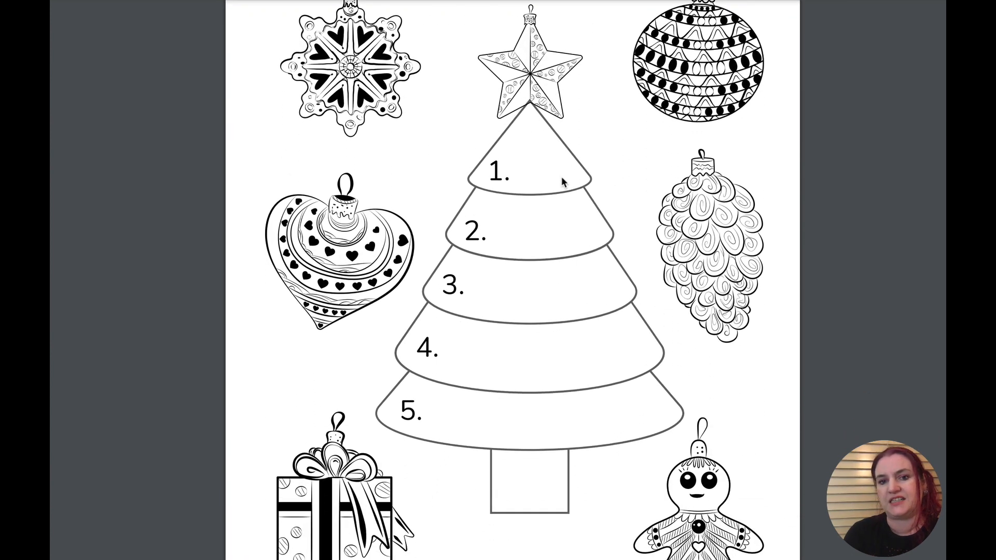
pyautogui.scroll(-3)
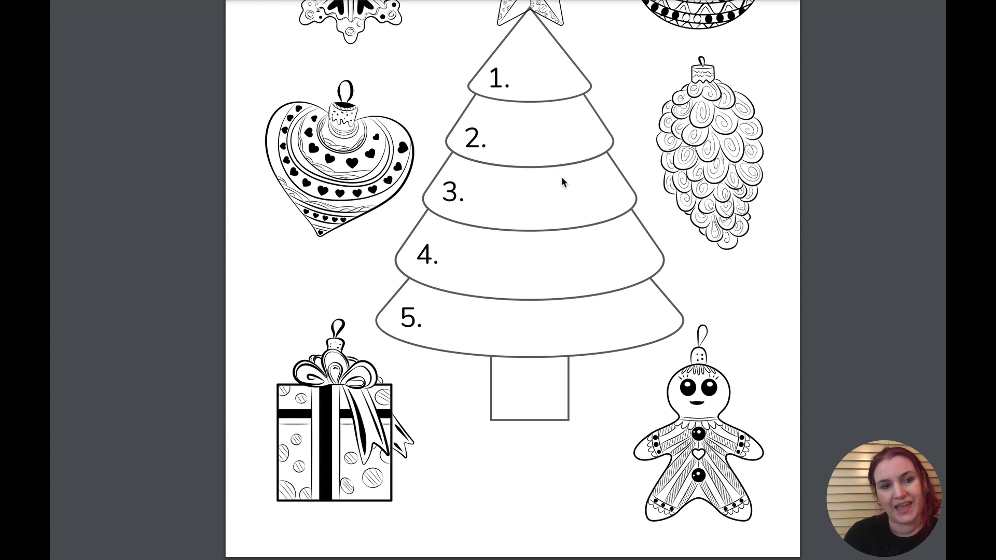
pyautogui.moveTo(586, 179)
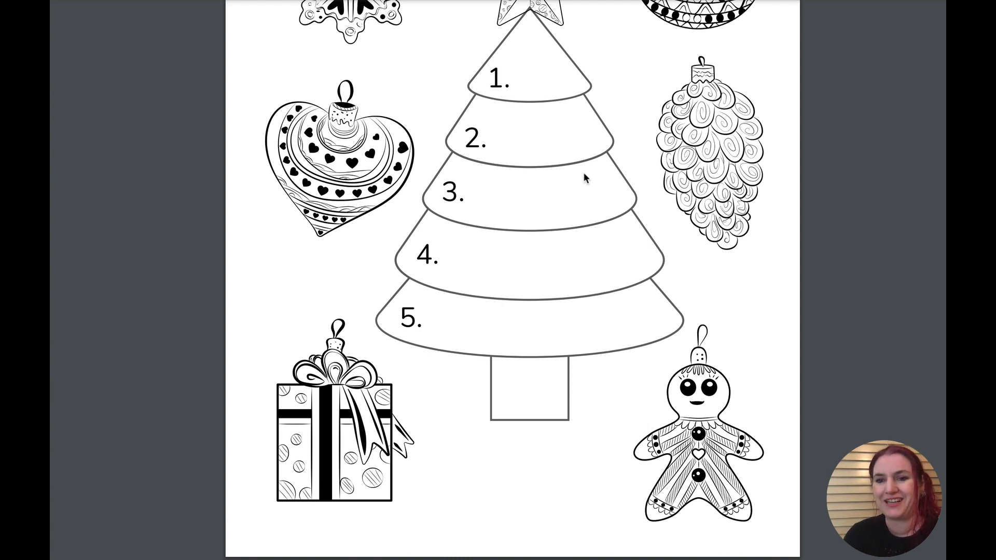